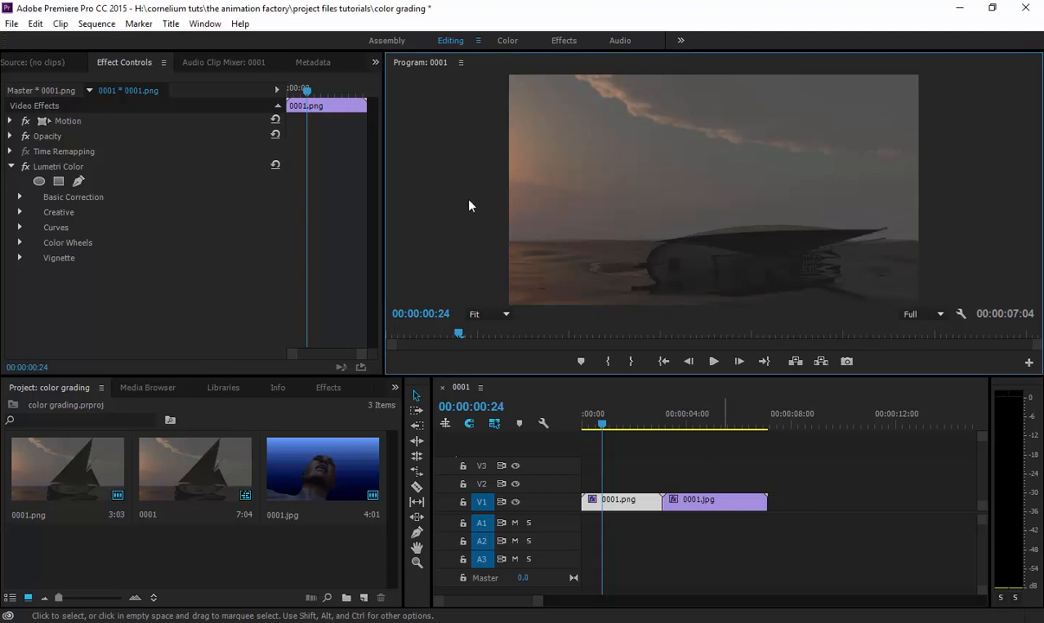
{"action": "mouse_move", "coordinate": [446, 198]}
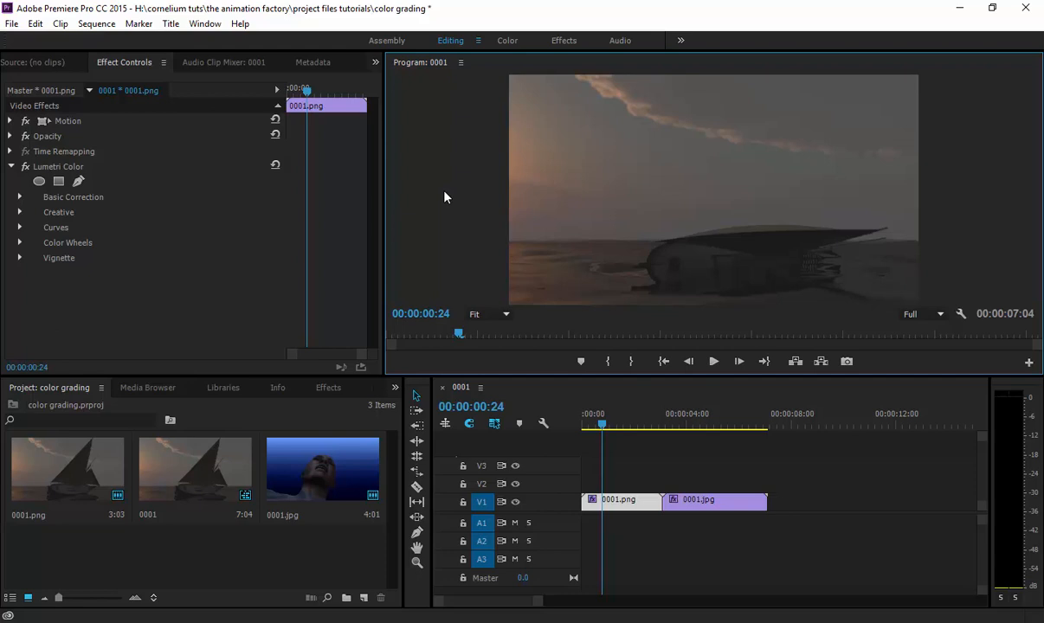
{"action": "mouse_move", "coordinate": [520, 324]}
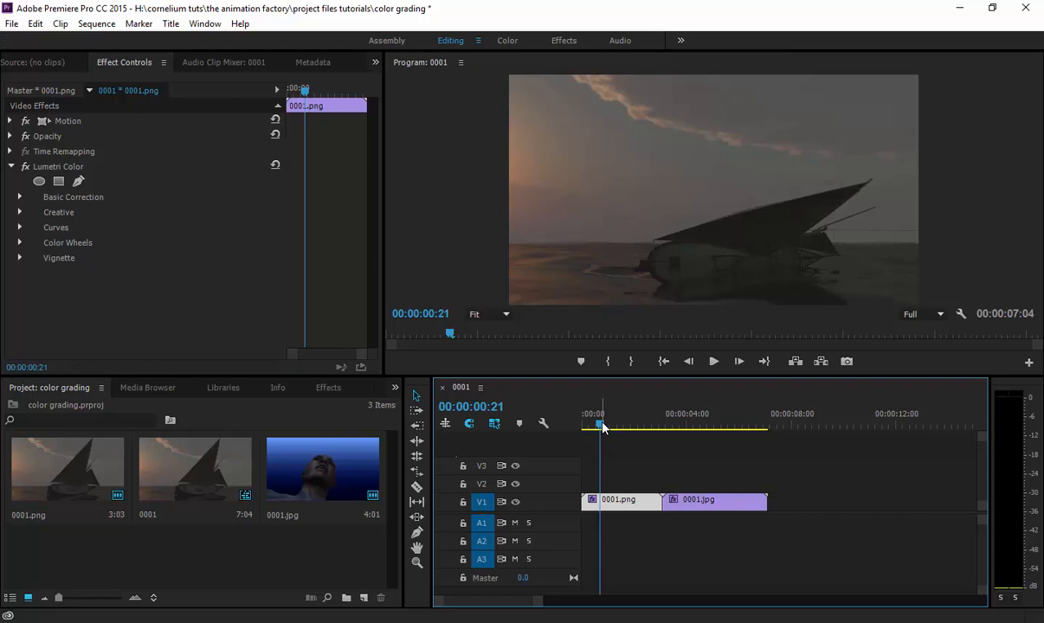
{"action": "mouse_move", "coordinate": [706, 167]}
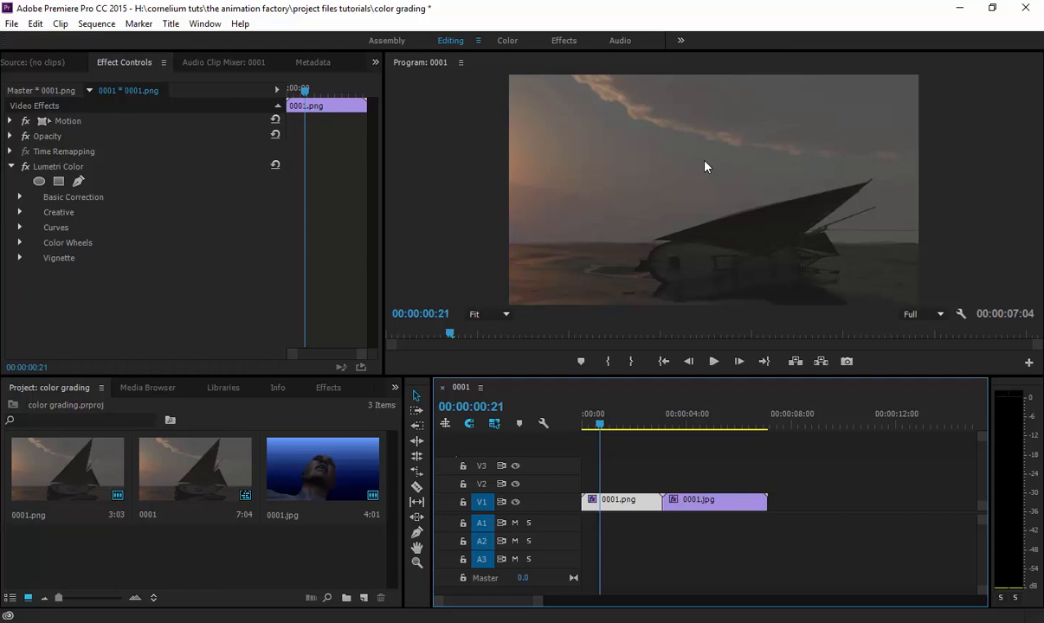
{"action": "mouse_move", "coordinate": [602, 118]}
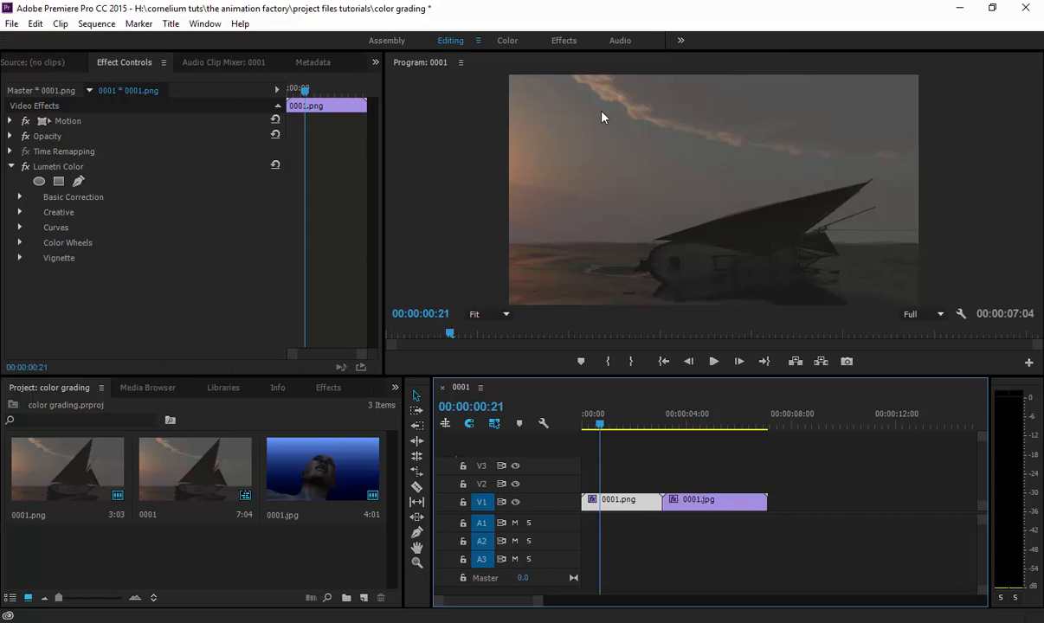
{"action": "mouse_move", "coordinate": [612, 426]}
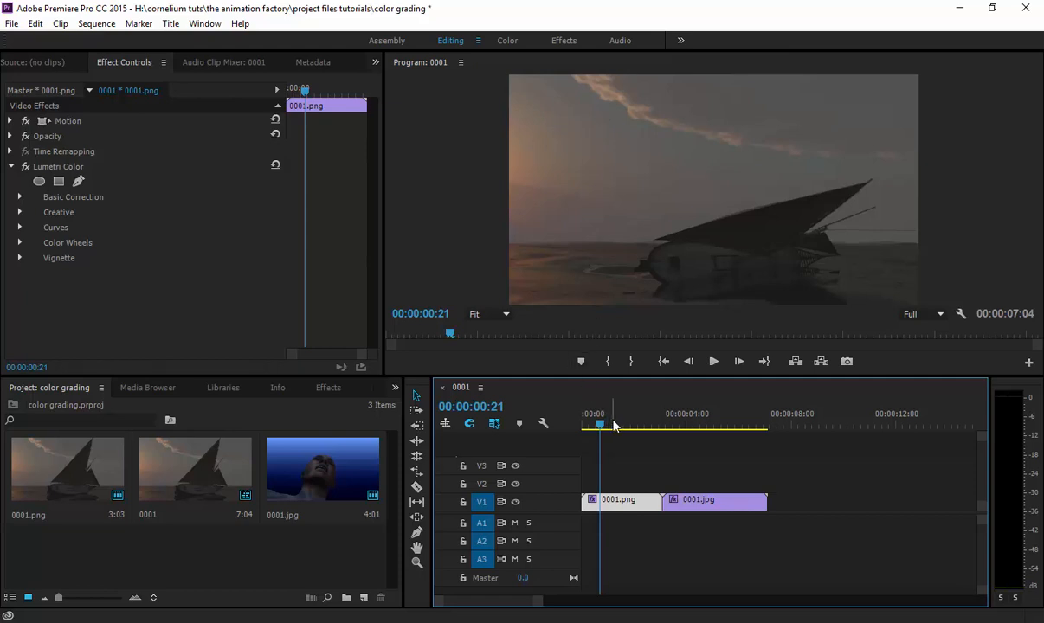
Switch to the Color workspace, select the spaceship clip and list the Lumetri Creative looks
{"action": "left_click", "coordinate": [609, 422]}
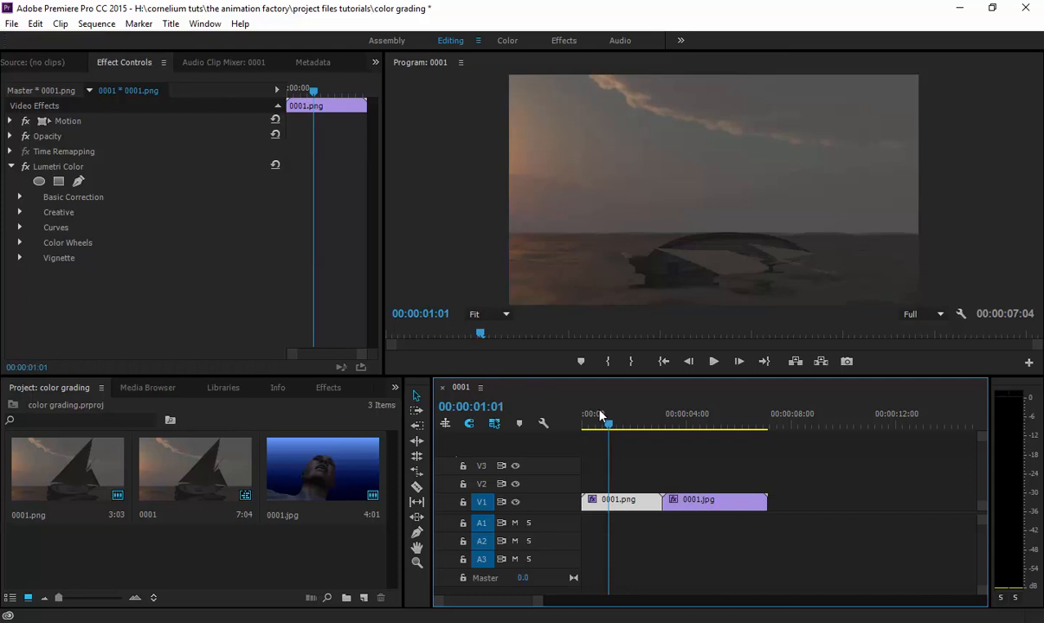
{"action": "mouse_move", "coordinate": [505, 41]}
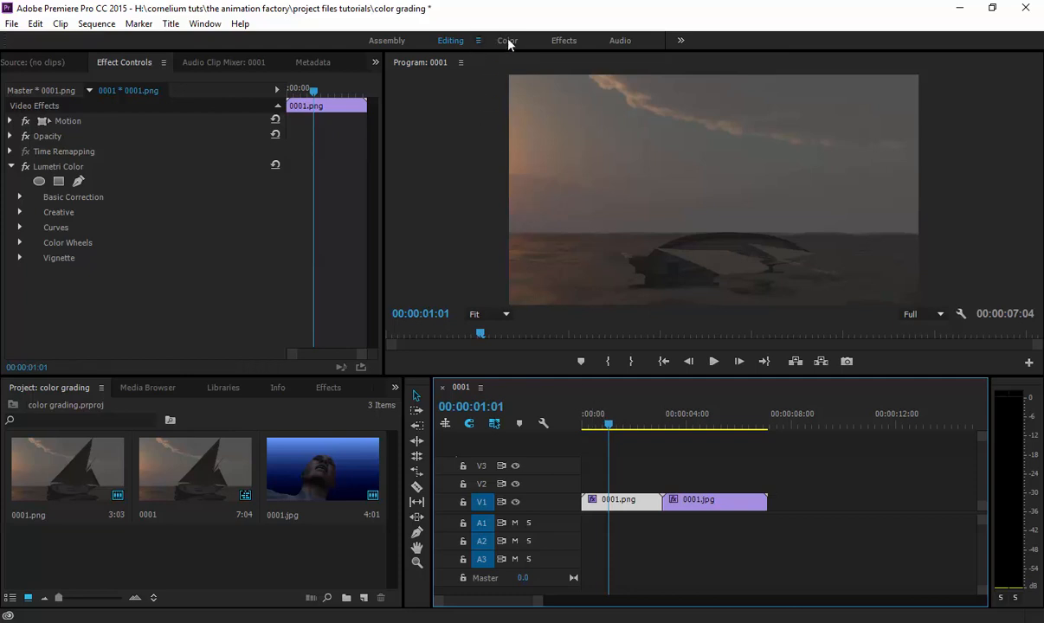
{"action": "mouse_move", "coordinate": [509, 48]}
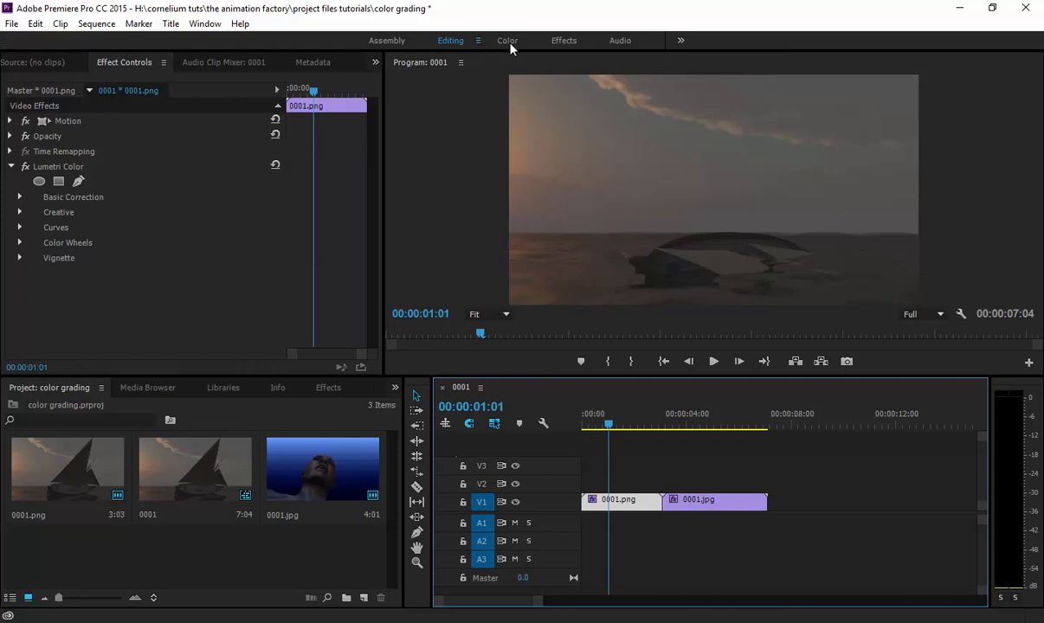
{"action": "left_click", "coordinate": [507, 40]}
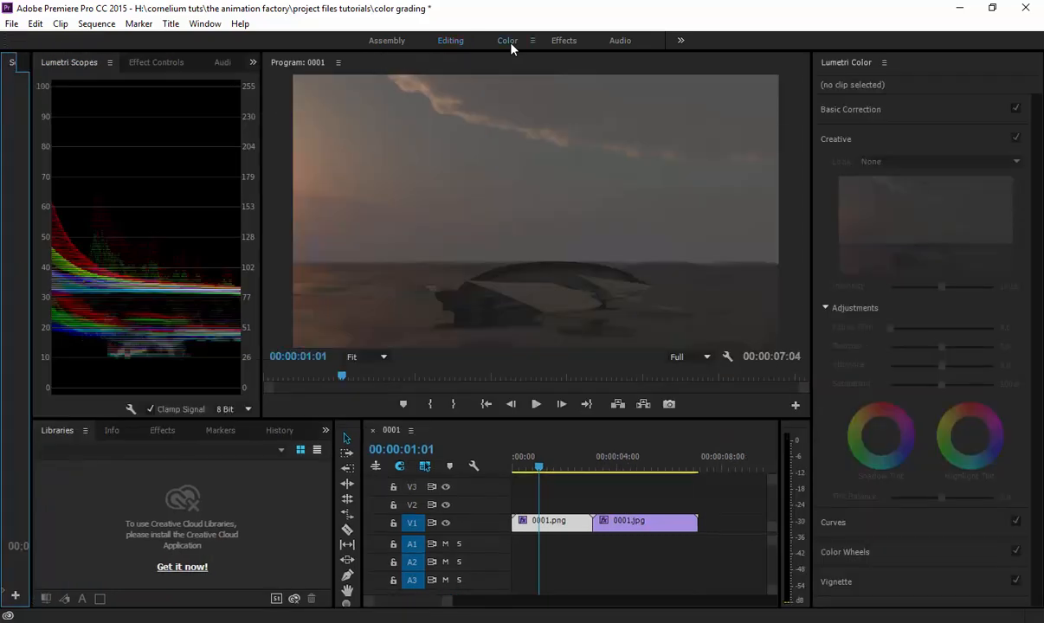
{"action": "mouse_move", "coordinate": [528, 206]}
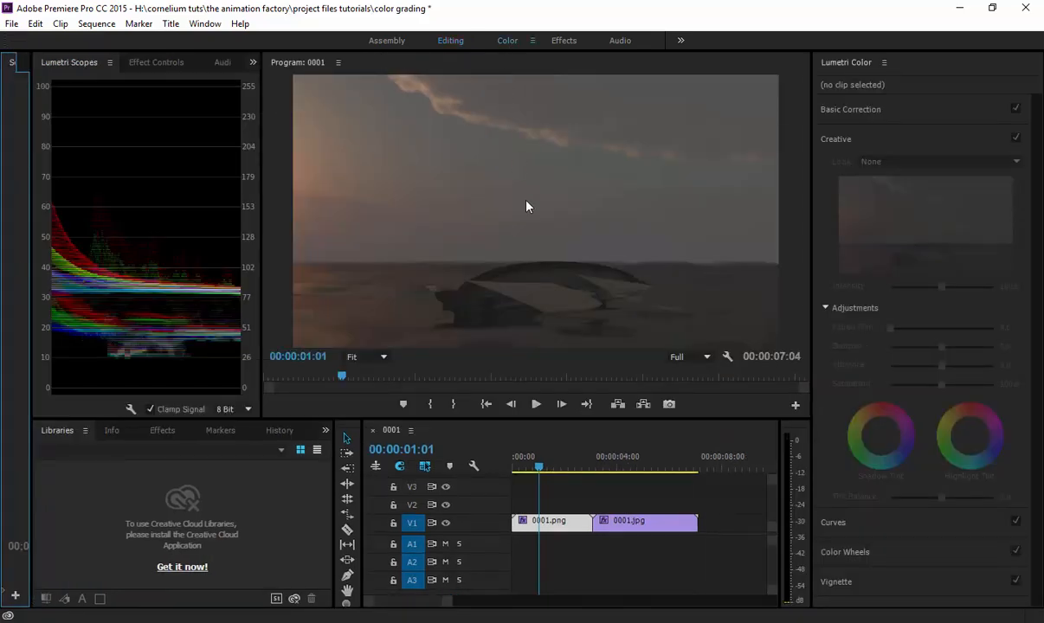
{"action": "mouse_move", "coordinate": [585, 400]}
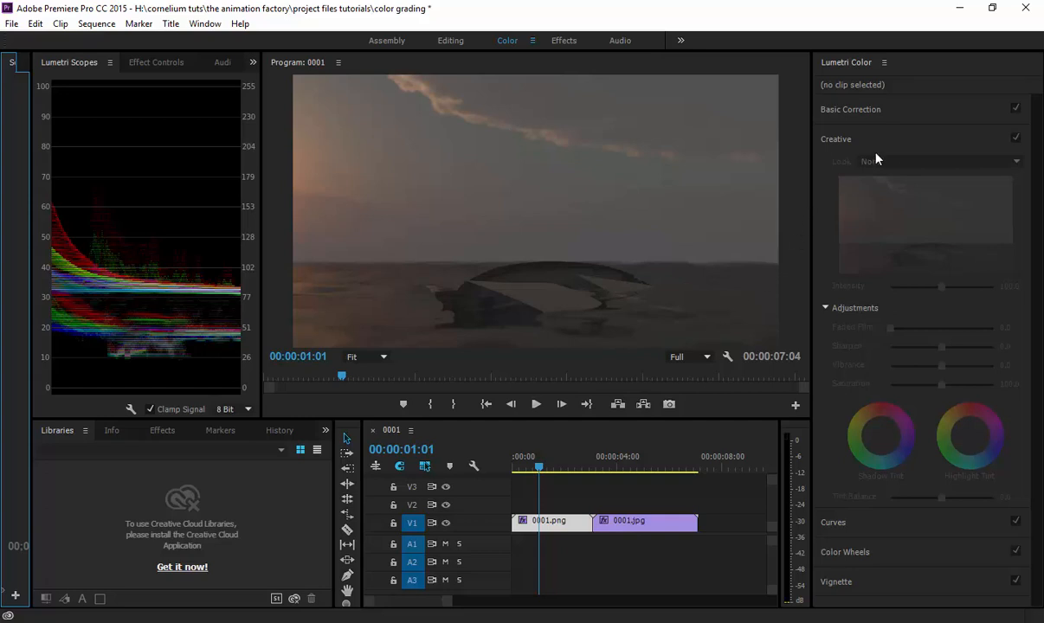
{"action": "mouse_move", "coordinate": [928, 147]}
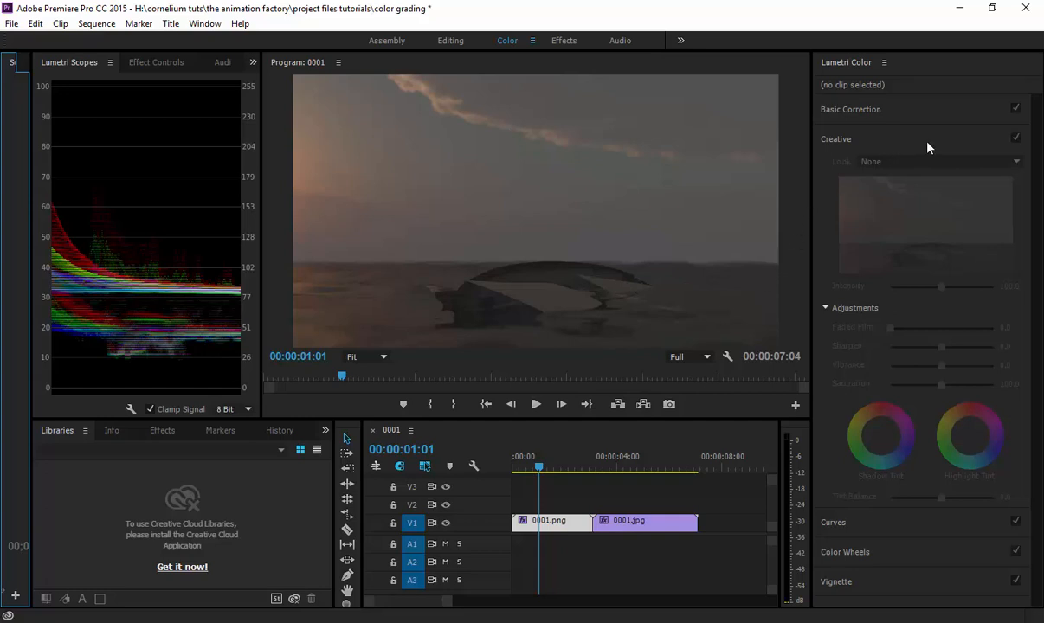
{"action": "left_click", "coordinate": [550, 521]}
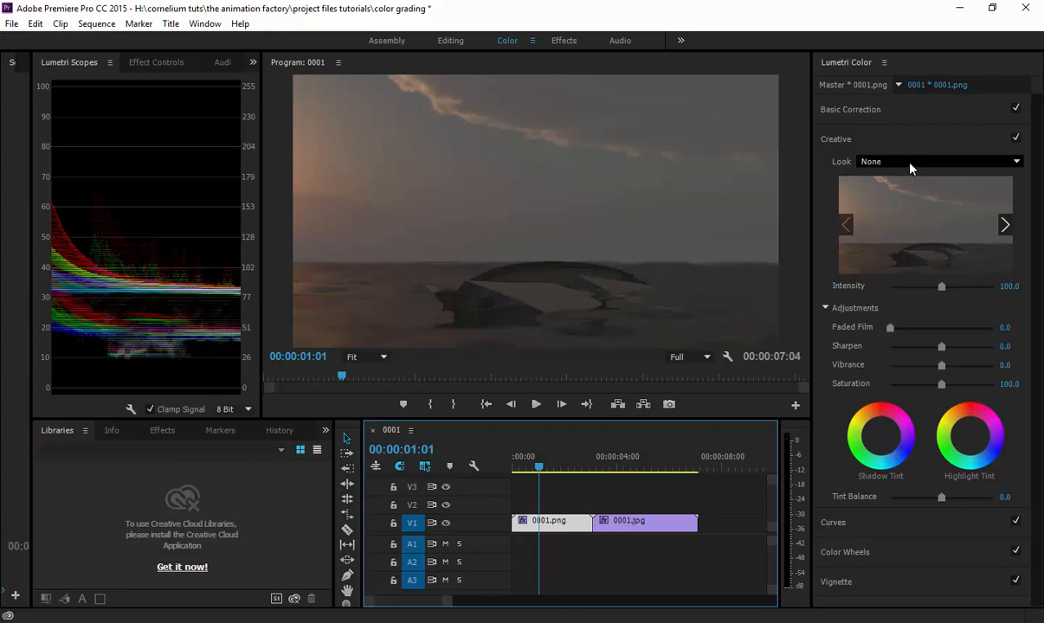
{"action": "left_click", "coordinate": [938, 161]}
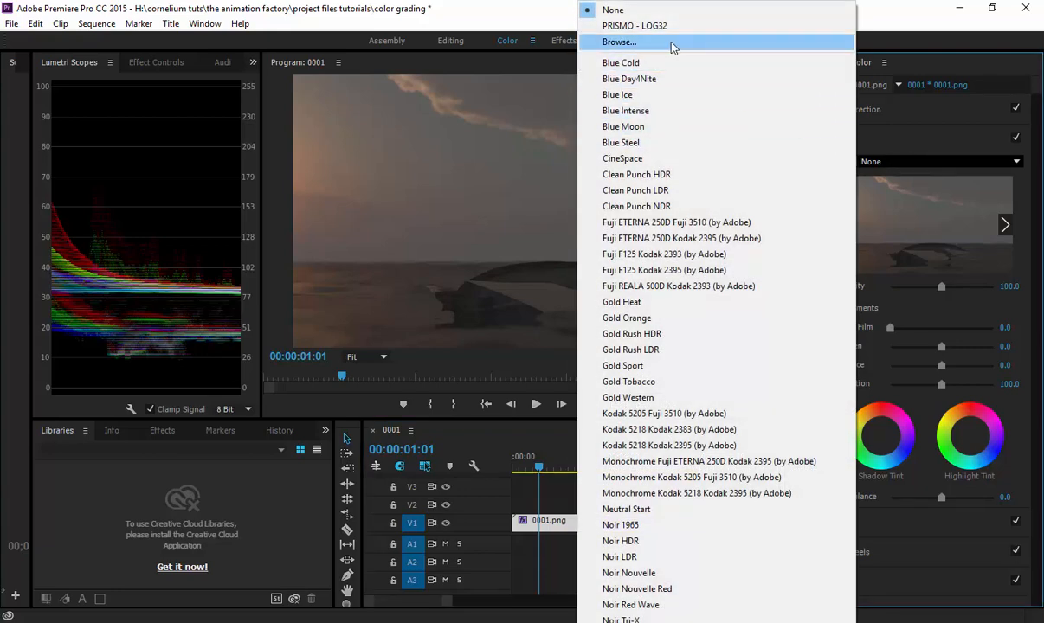
{"action": "left_click", "coordinate": [618, 42]}
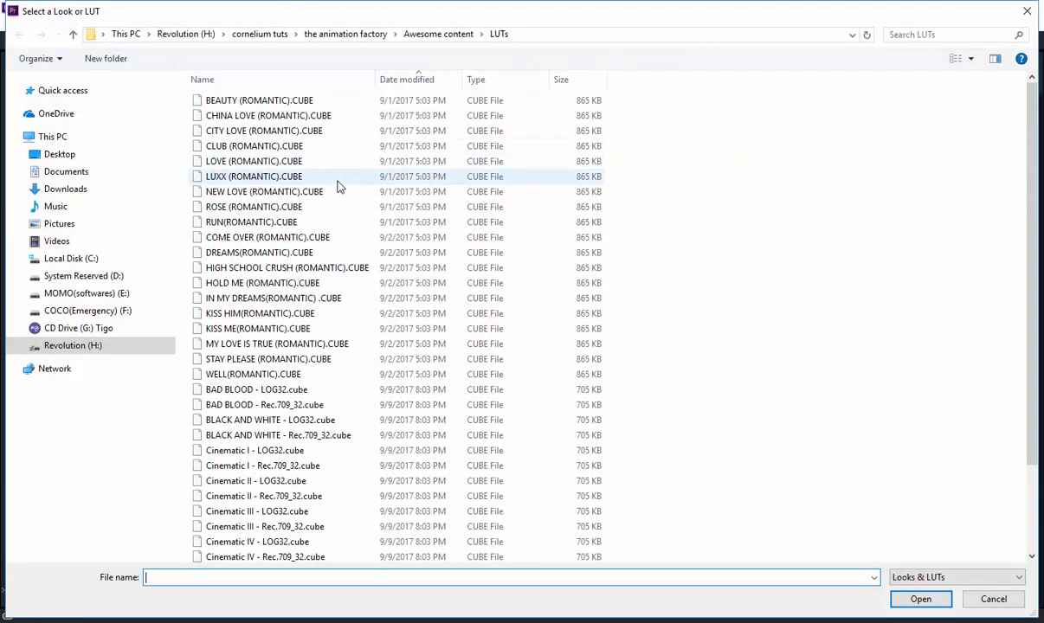
{"action": "mouse_move", "coordinate": [337, 191]}
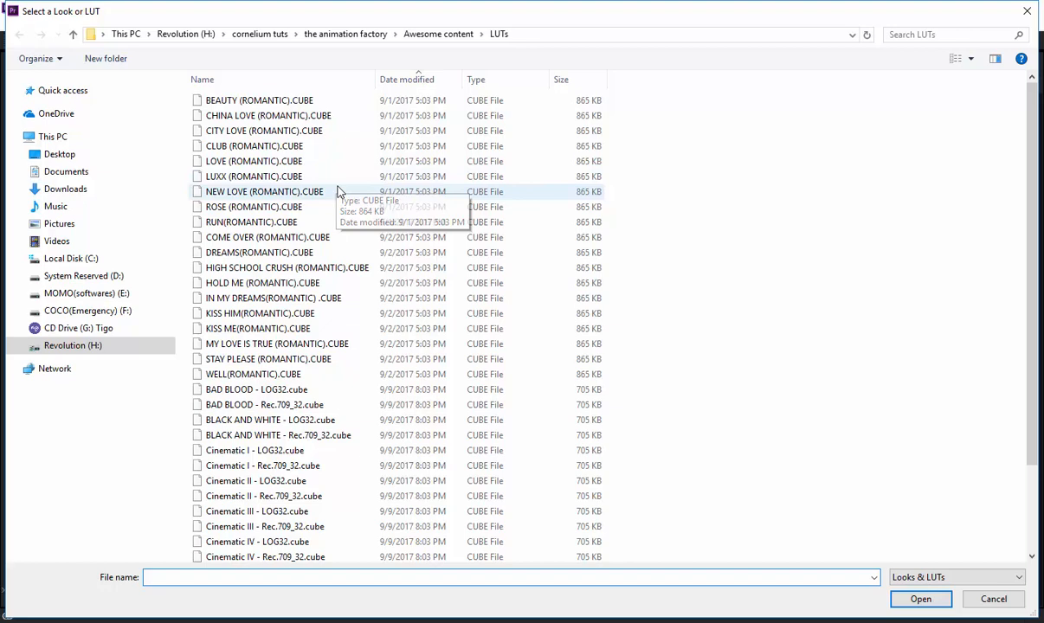
{"action": "scroll", "scroll_direction": "down", "scroll_amount": 3}
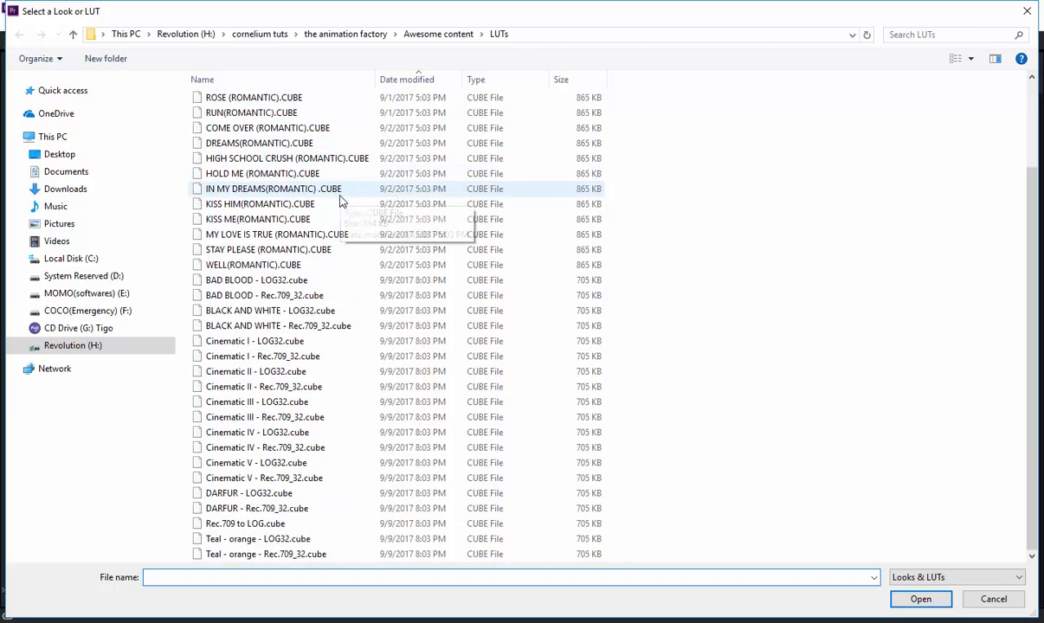
{"action": "scroll", "scroll_direction": "up", "scroll_amount": 3}
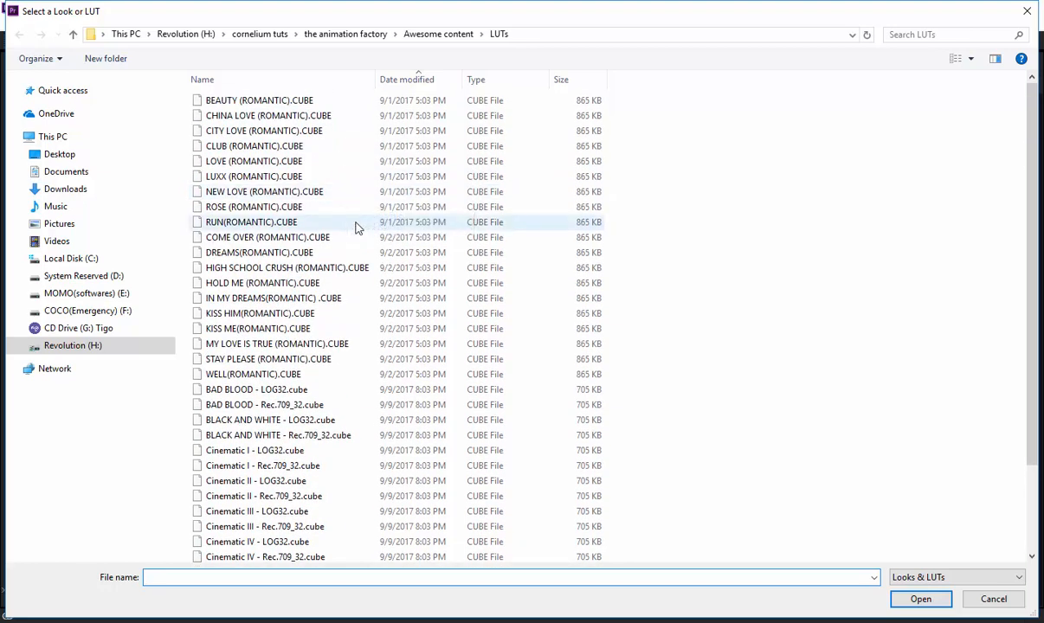
{"action": "left_click", "coordinate": [268, 114]}
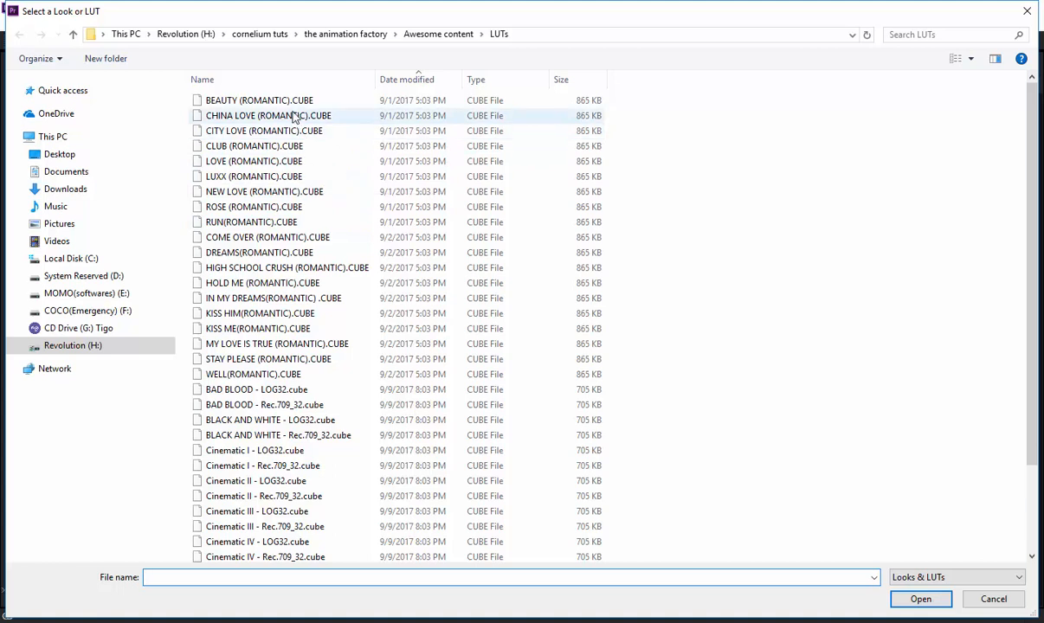
{"action": "mouse_move", "coordinate": [291, 115]}
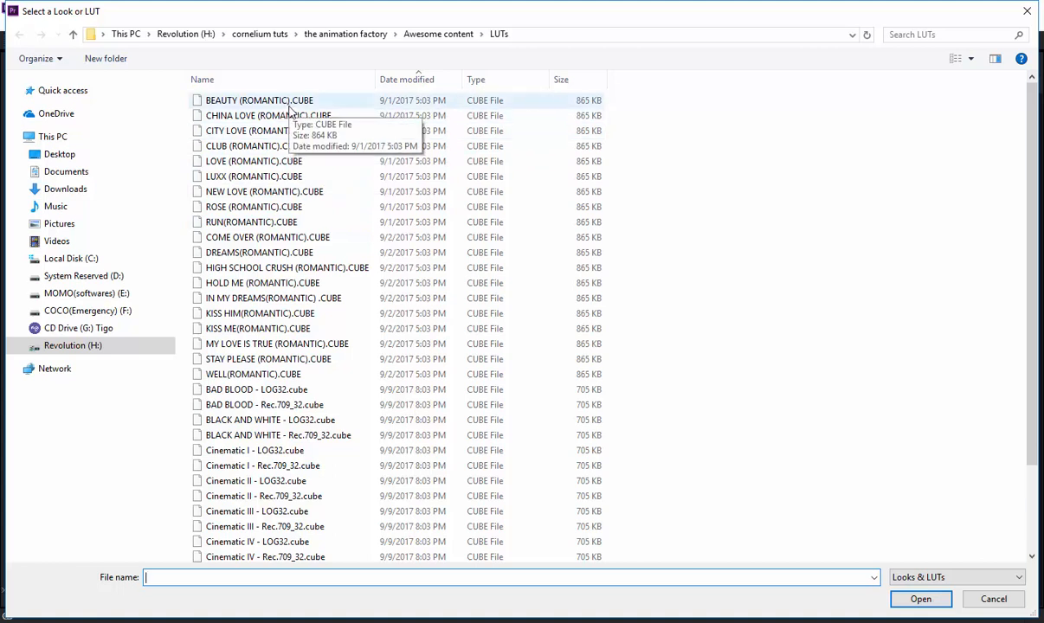
{"action": "mouse_move", "coordinate": [263, 146]}
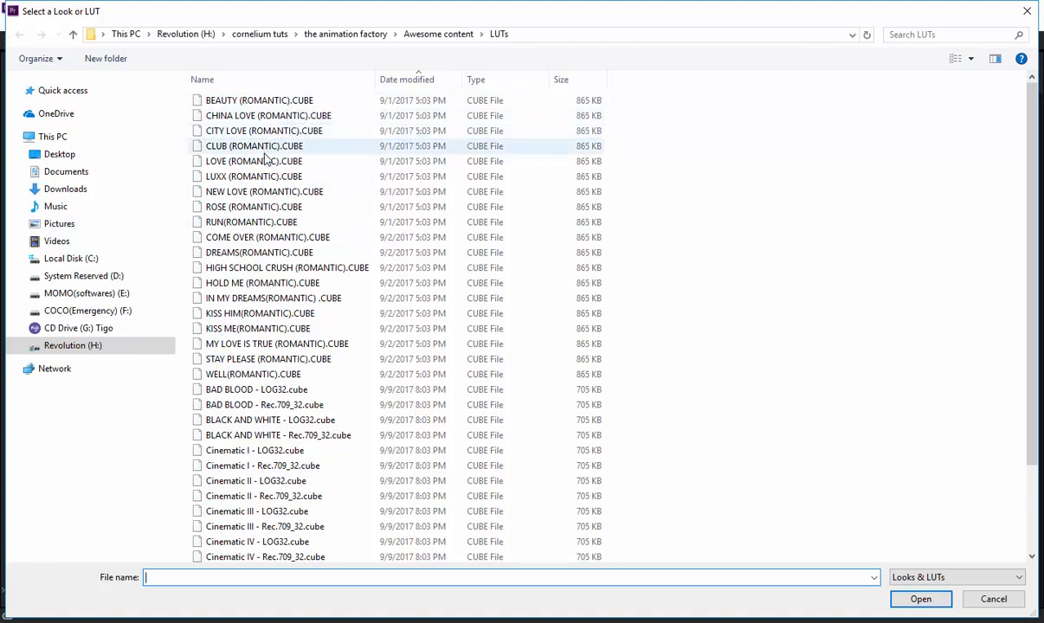
{"action": "left_click", "coordinate": [263, 132]}
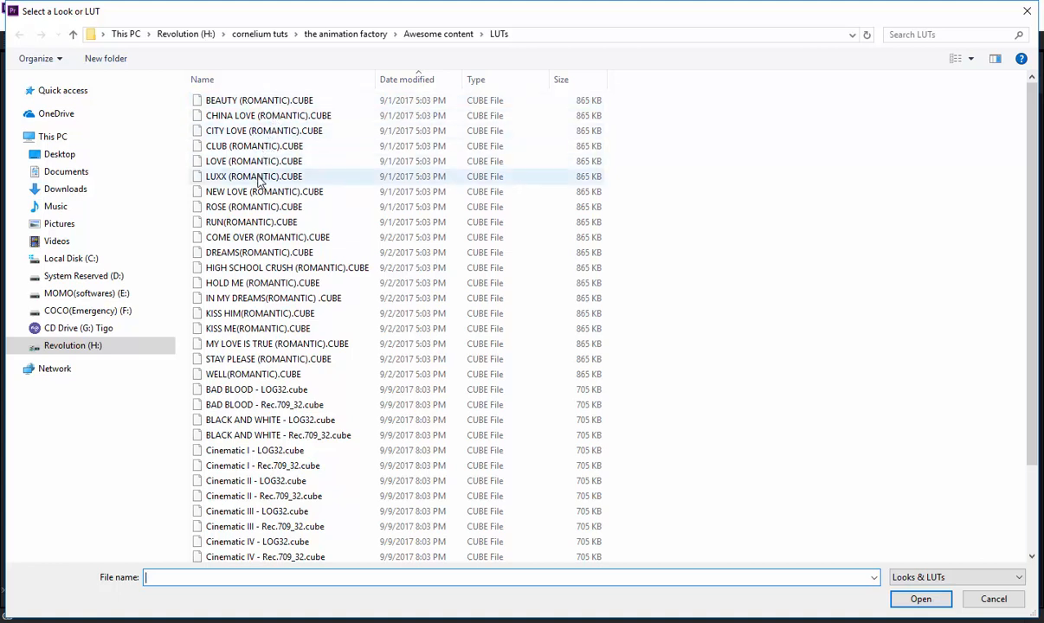
{"action": "left_click", "coordinate": [263, 131]}
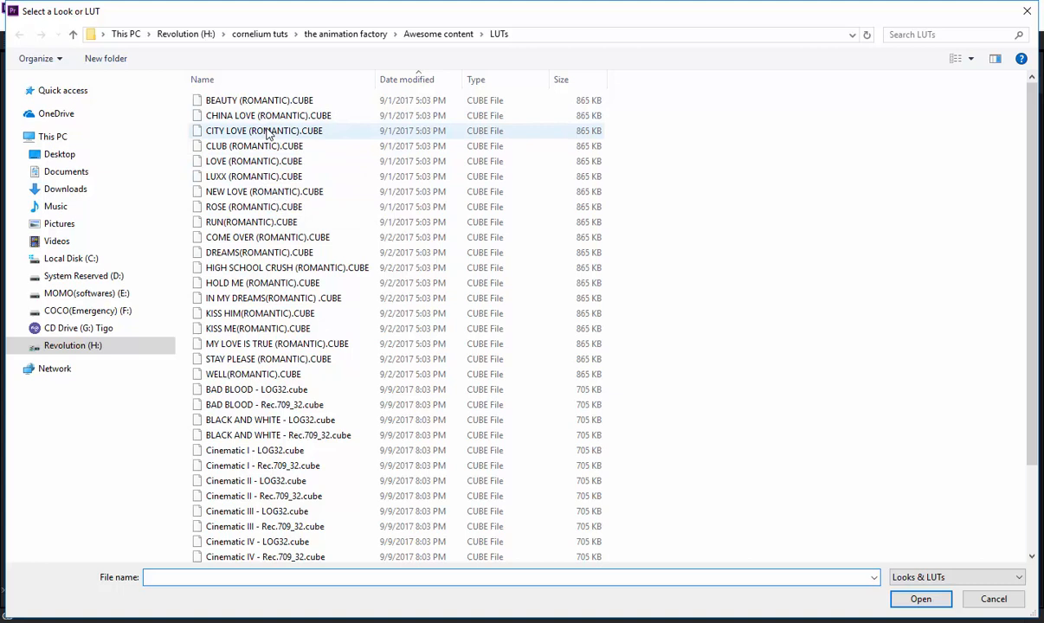
{"action": "mouse_move", "coordinate": [263, 131]}
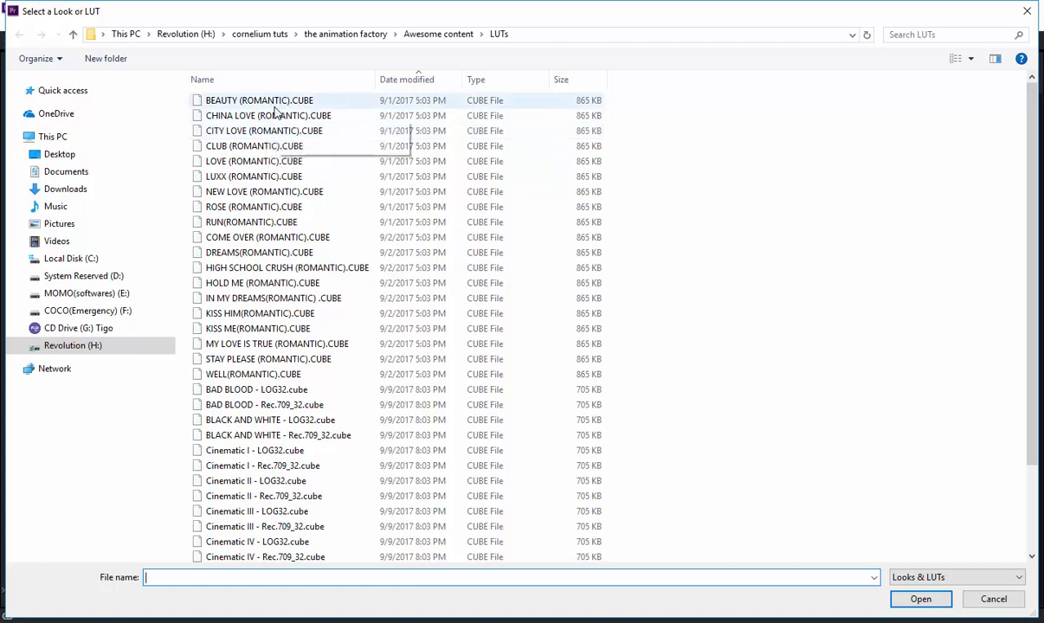
{"action": "left_click", "coordinate": [270, 114]}
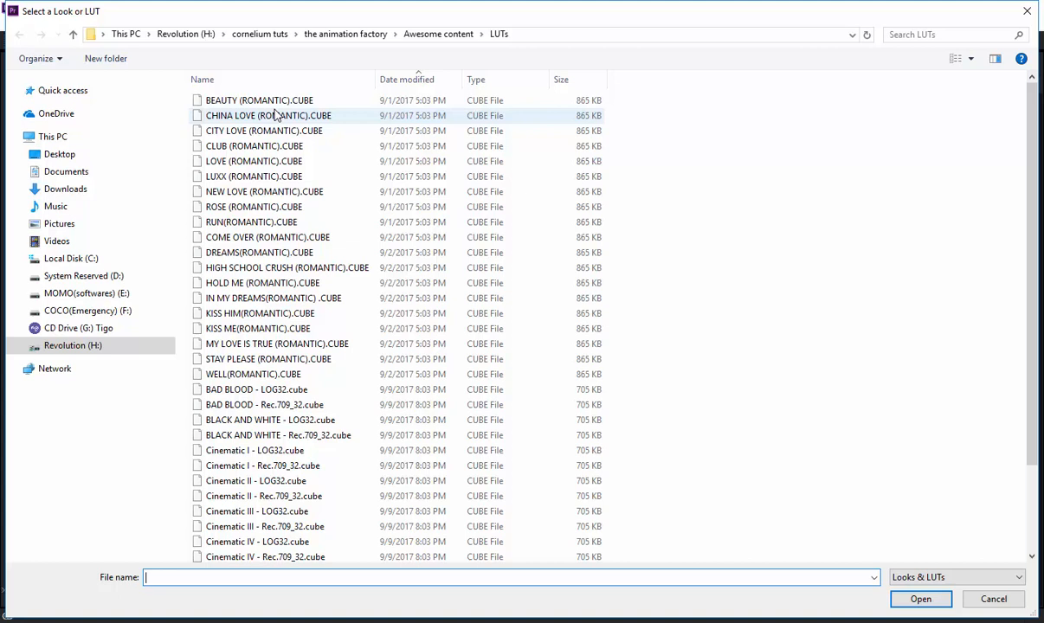
Scroll the LUT file browser down to the Cinematic and Teal-orange .cube files
{"action": "scroll", "scroll_direction": "down", "scroll_amount": 3}
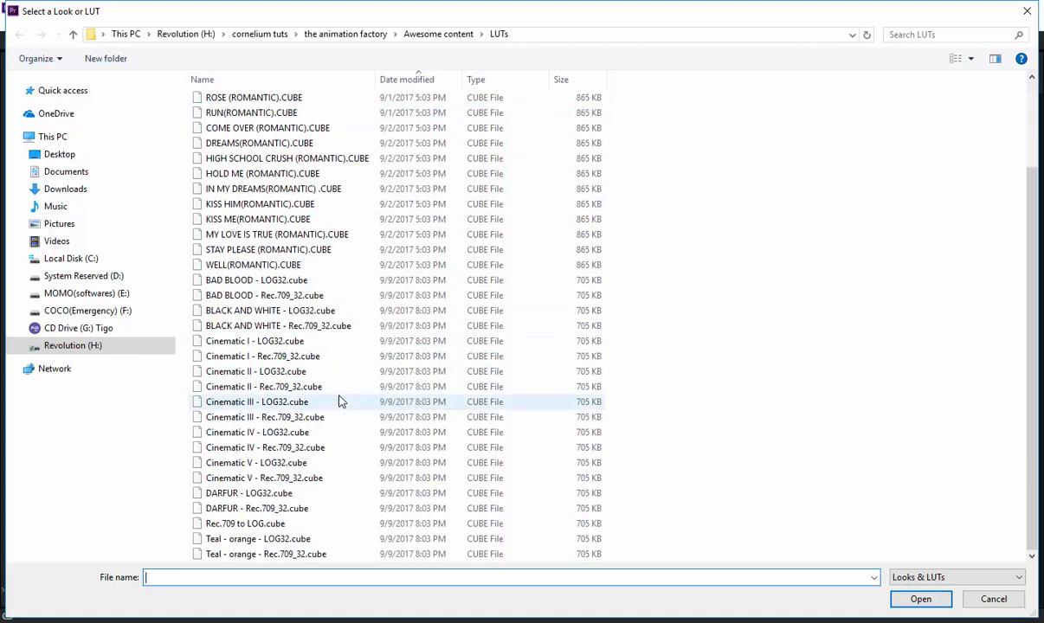
{"action": "left_click", "coordinate": [263, 388]}
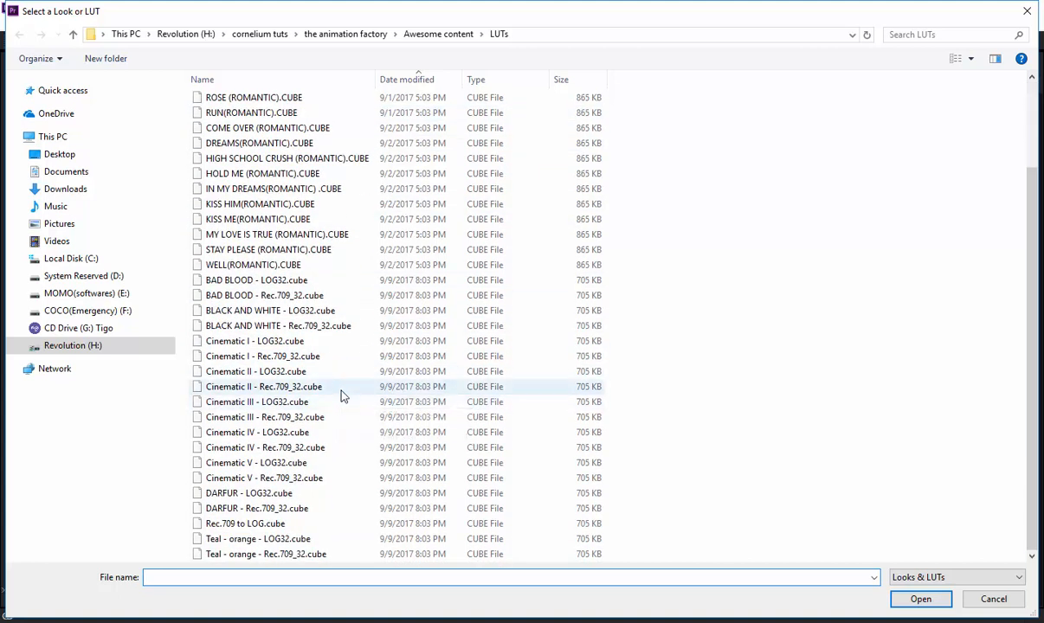
{"action": "mouse_move", "coordinate": [339, 387]}
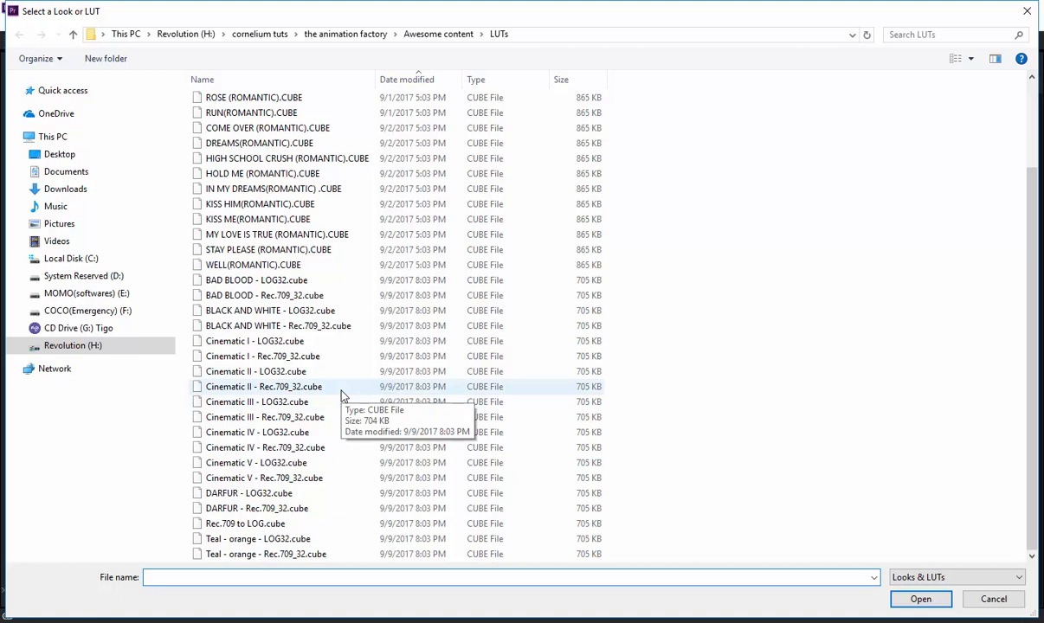
{"action": "mouse_move", "coordinate": [351, 402]}
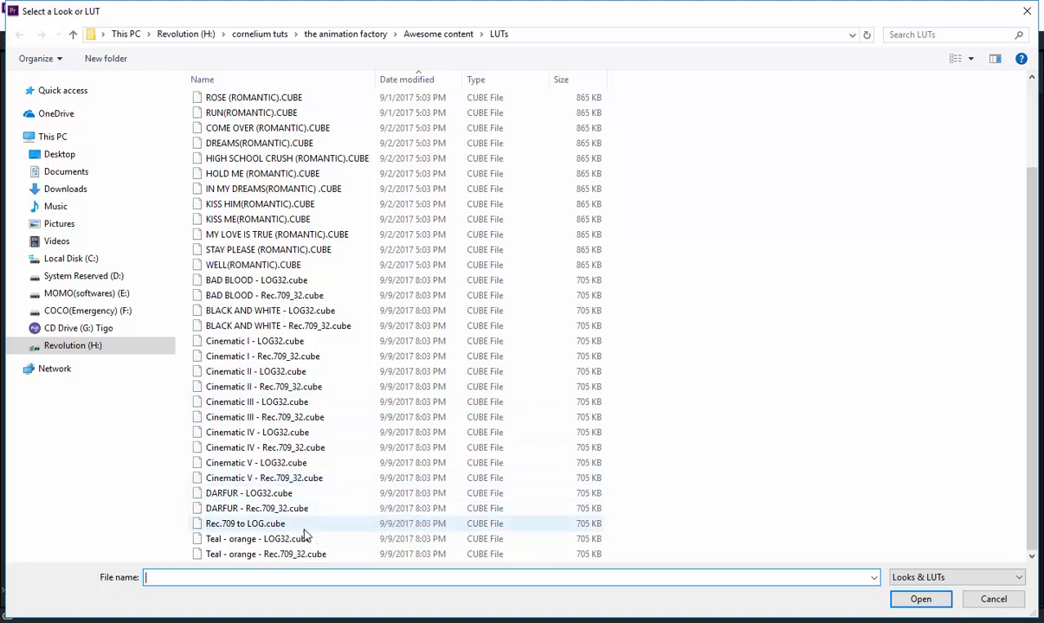
{"action": "mouse_move", "coordinate": [301, 538]}
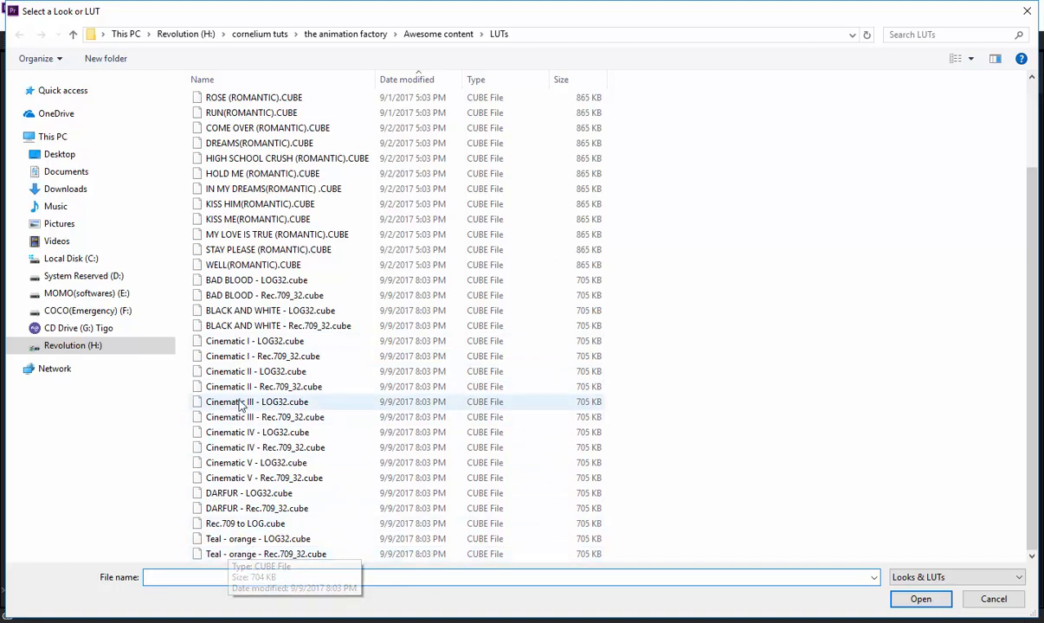
{"action": "mouse_move", "coordinate": [251, 370]}
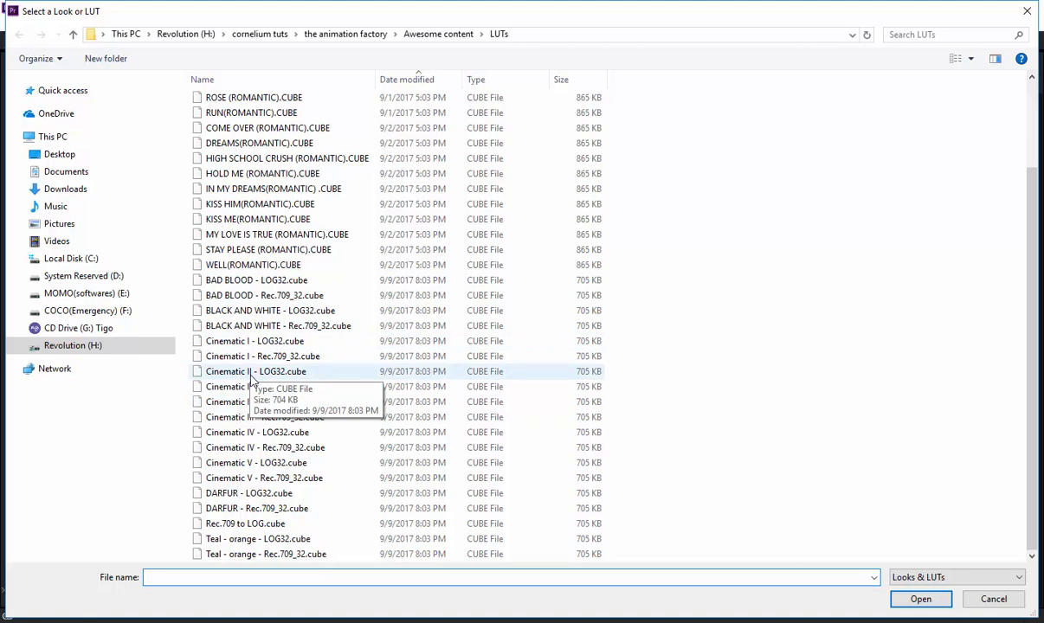
{"action": "mouse_move", "coordinate": [287, 379]}
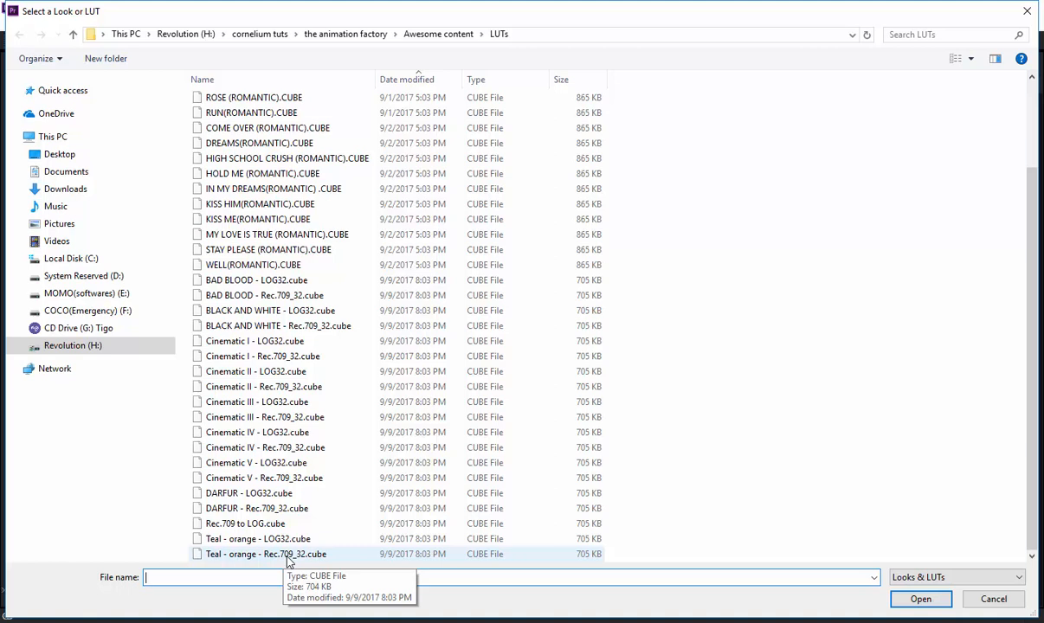
{"action": "mouse_move", "coordinate": [322, 561]}
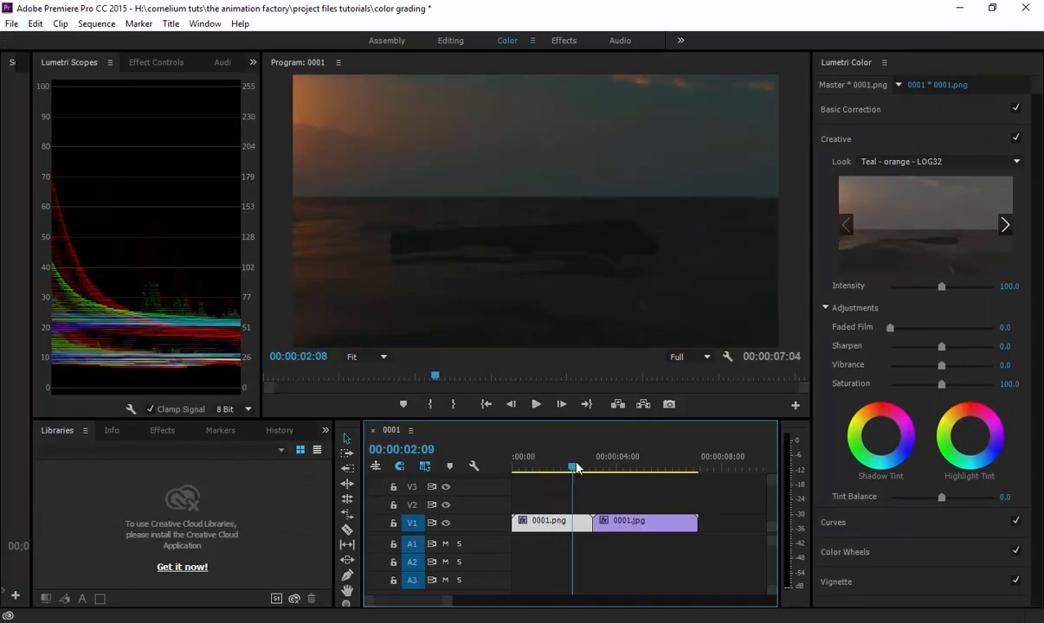
{"action": "left_click_drag", "start_coordinate": [571, 467], "coordinate": [545, 468]}
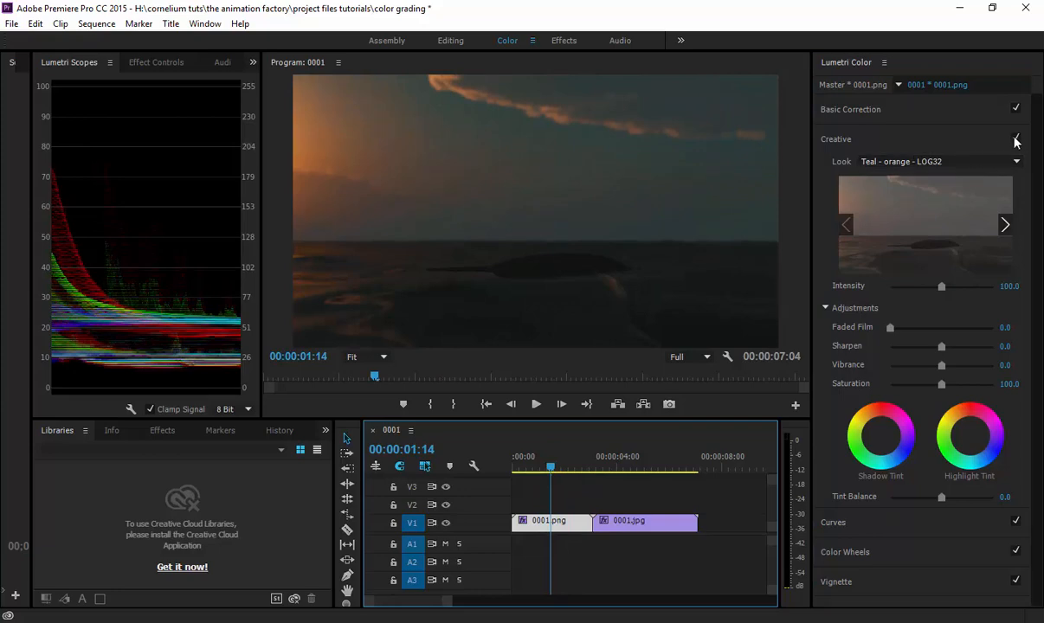
{"action": "left_click", "coordinate": [1016, 140]}
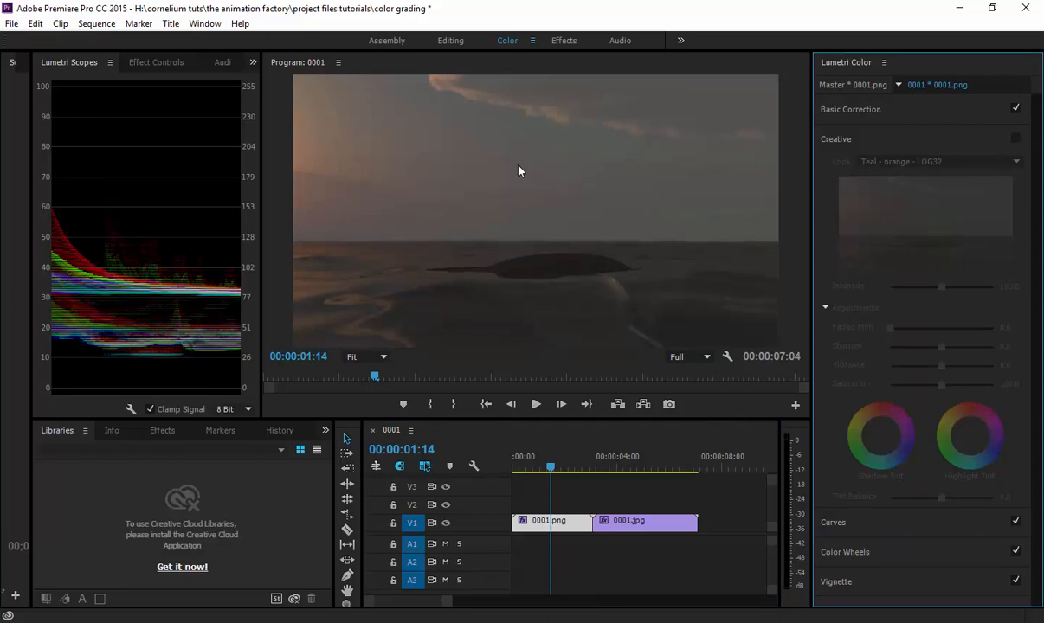
{"action": "mouse_move", "coordinate": [547, 125]}
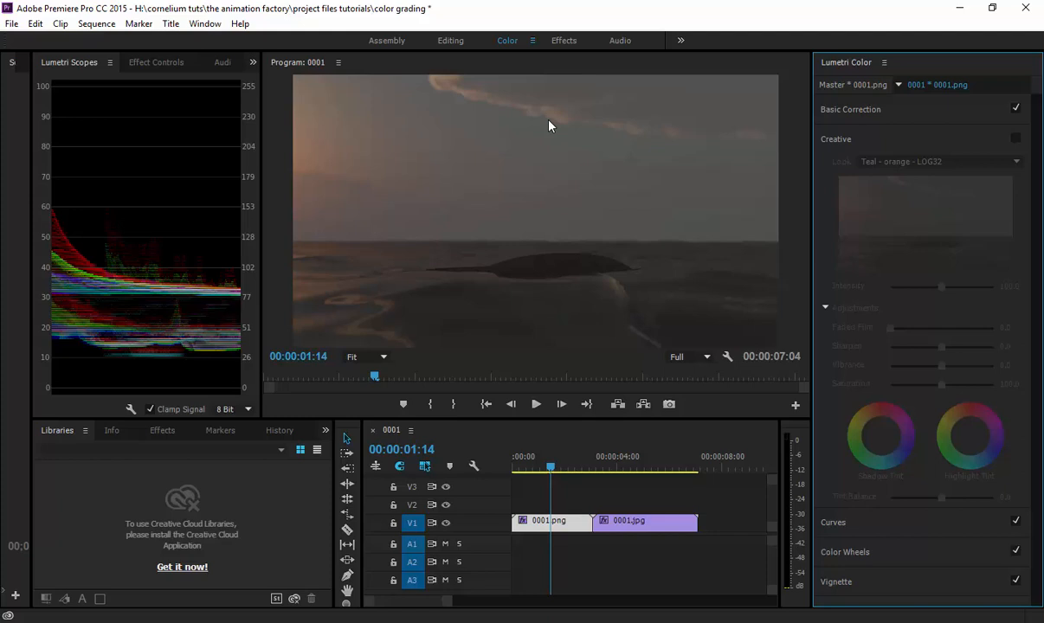
{"action": "mouse_move", "coordinate": [784, 148]}
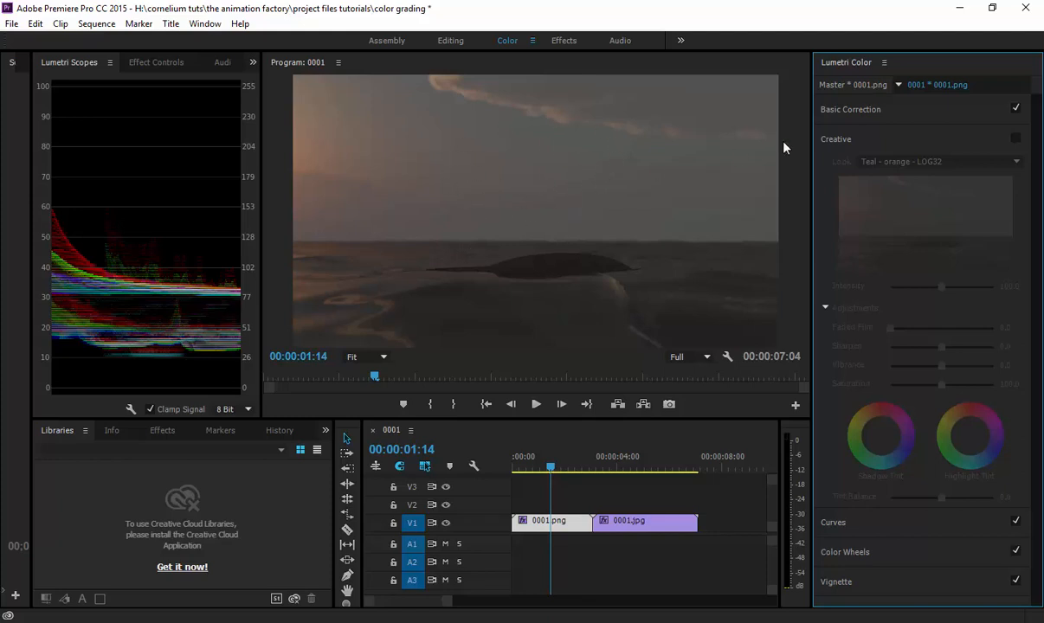
{"action": "mouse_move", "coordinate": [1015, 142]}
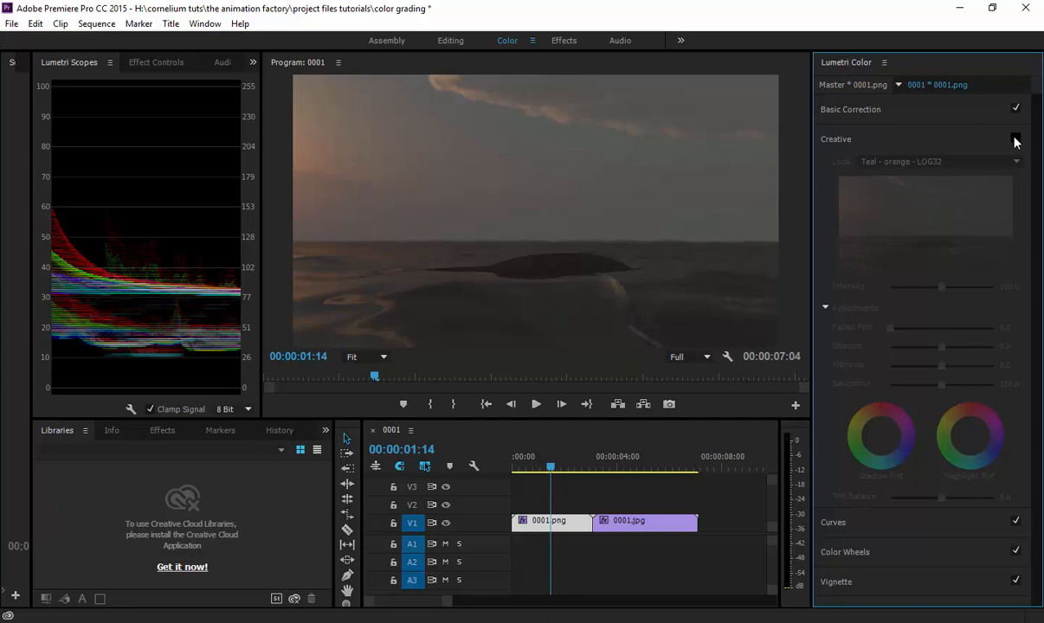
{"action": "left_click", "coordinate": [1016, 138]}
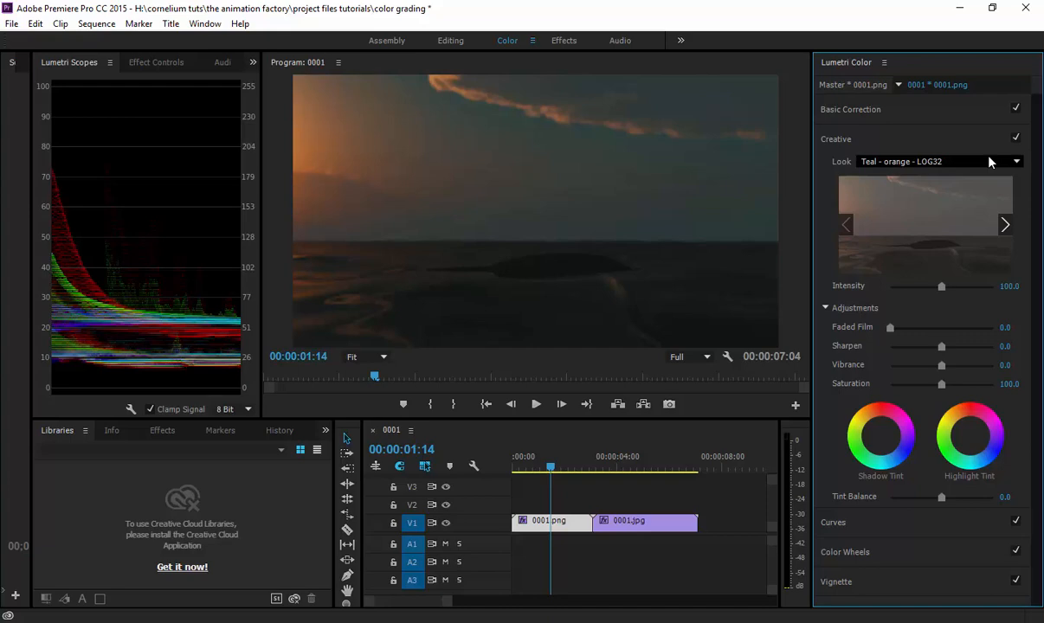
{"action": "mouse_move", "coordinate": [990, 164]}
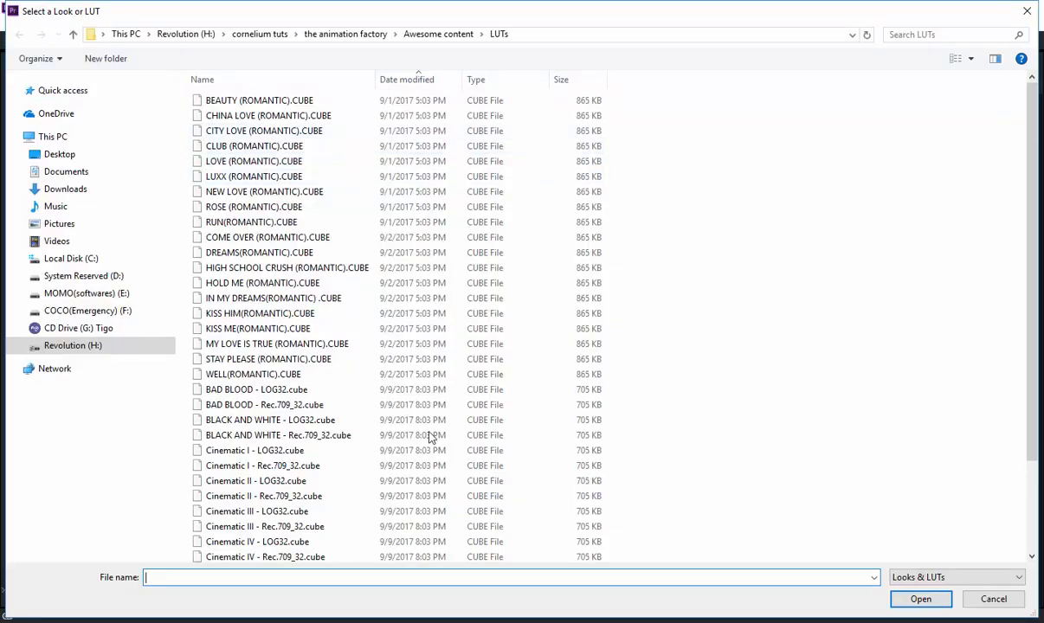
Browse for and load Cinematic II - LOG32.cube as the clip's creative look
{"action": "left_click", "coordinate": [255, 450]}
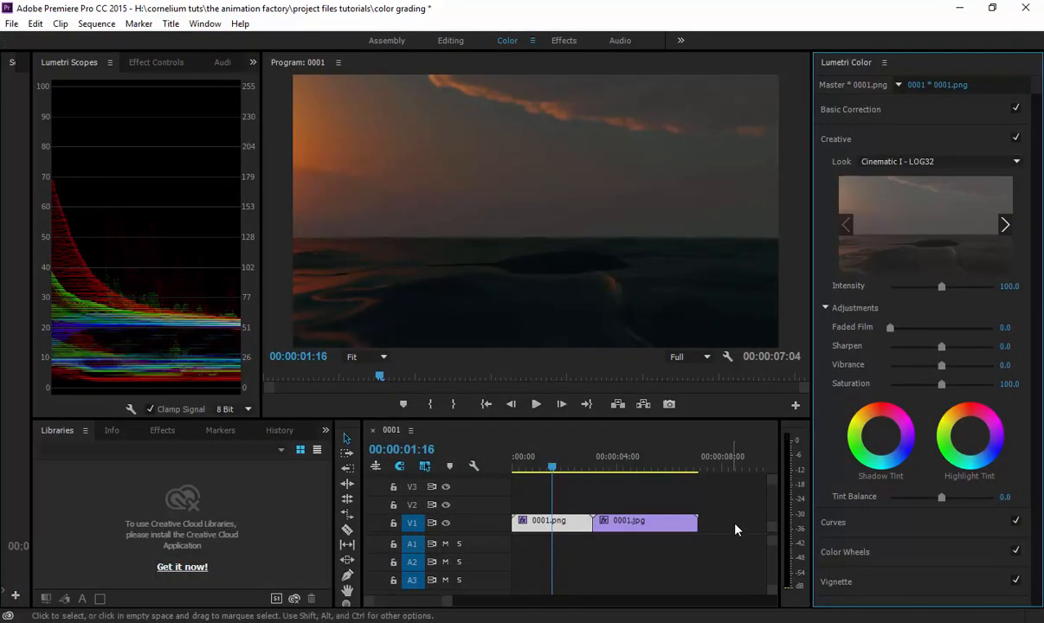
{"action": "left_click", "coordinate": [1016, 161]}
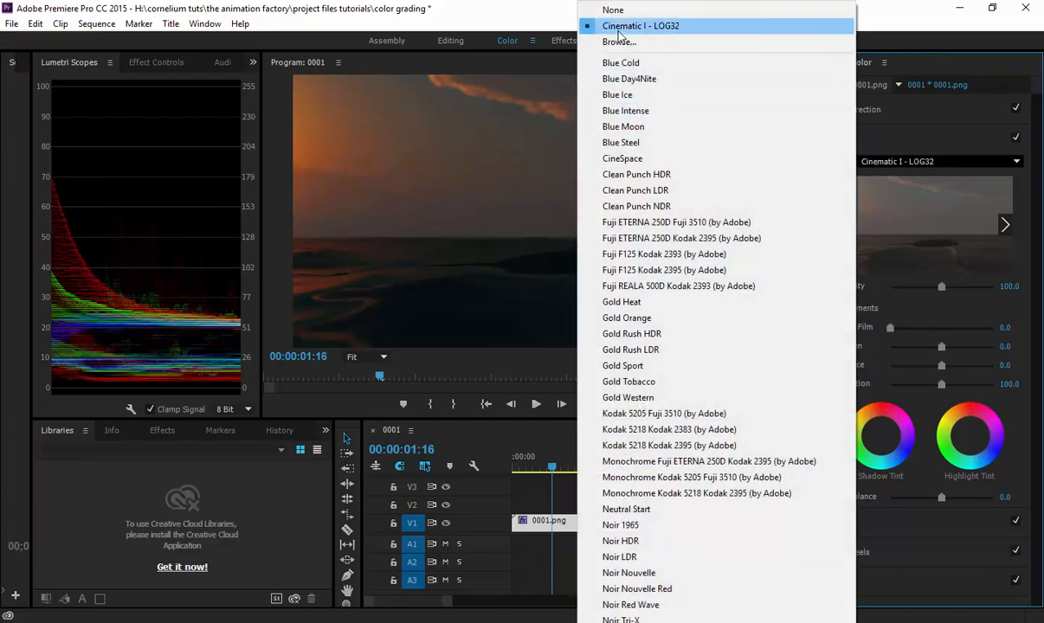
{"action": "left_click", "coordinate": [618, 41]}
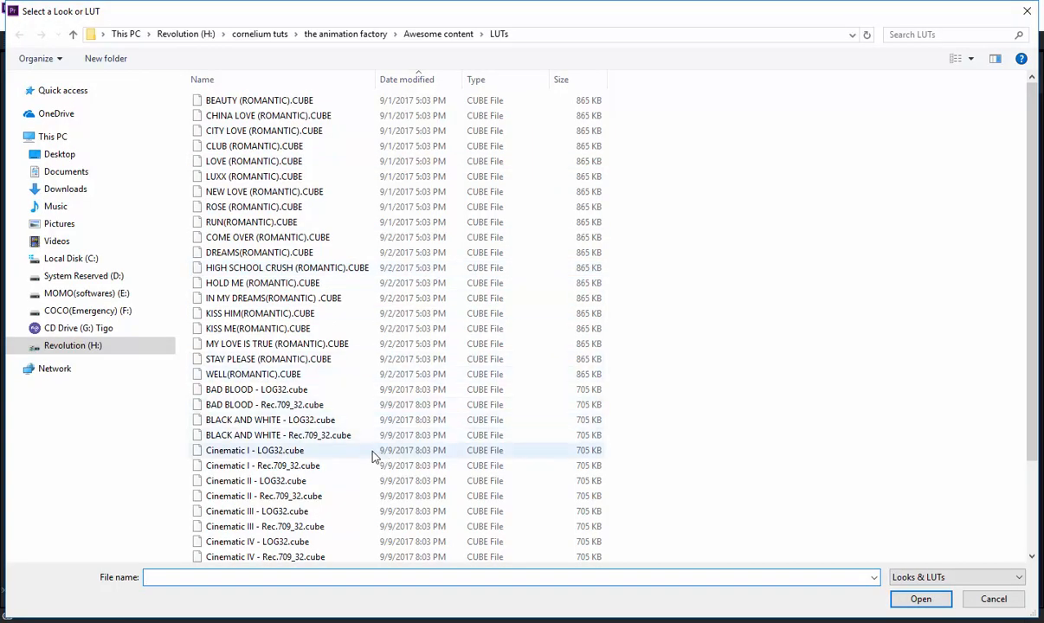
{"action": "mouse_move", "coordinate": [287, 481]}
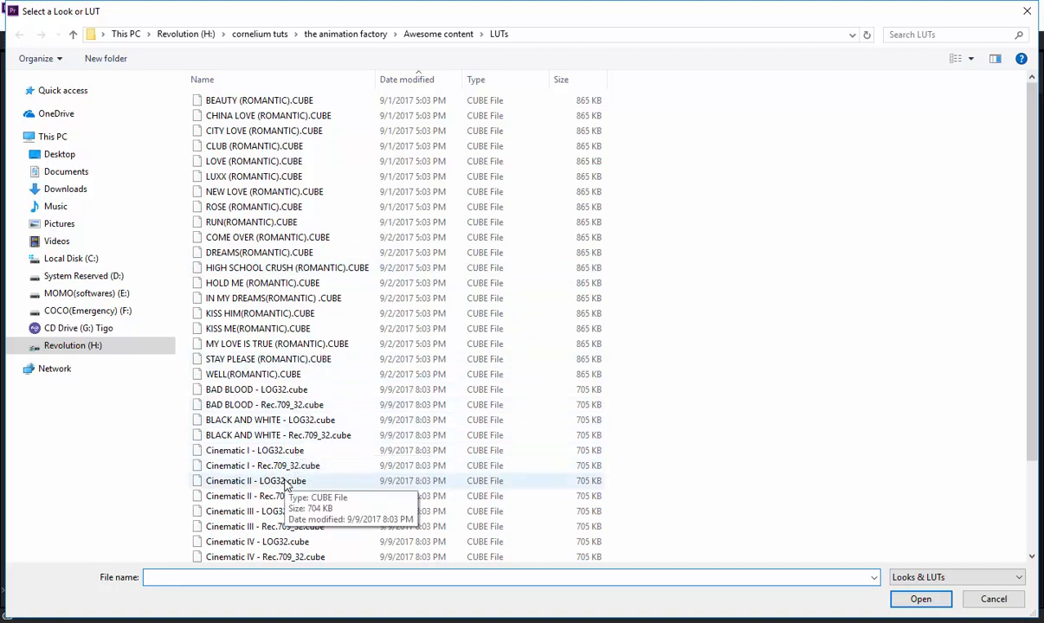
{"action": "left_click", "coordinate": [256, 481]}
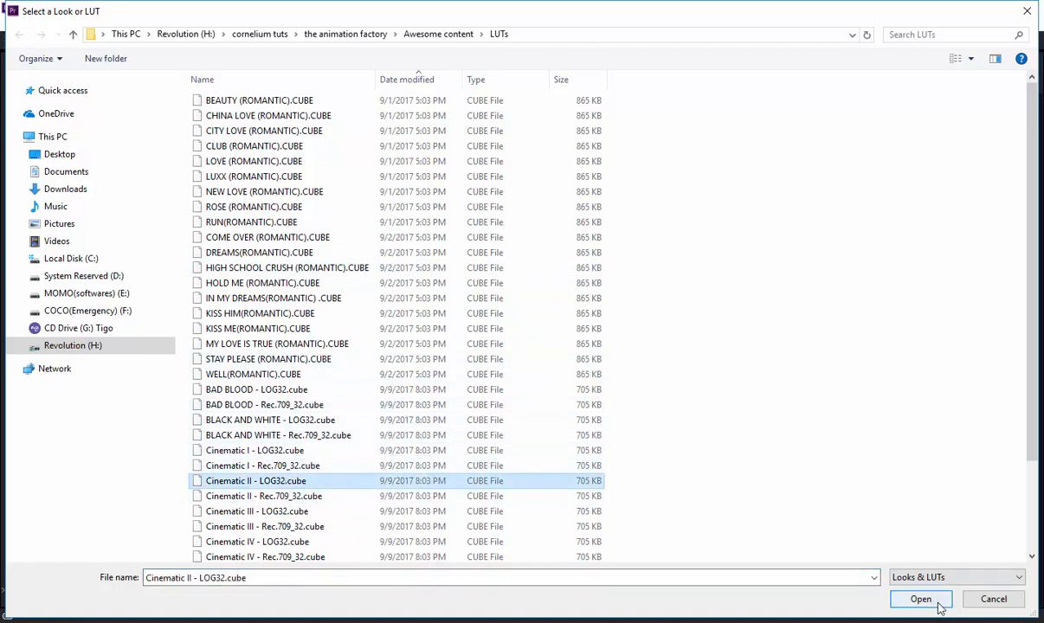
{"action": "left_click", "coordinate": [920, 599]}
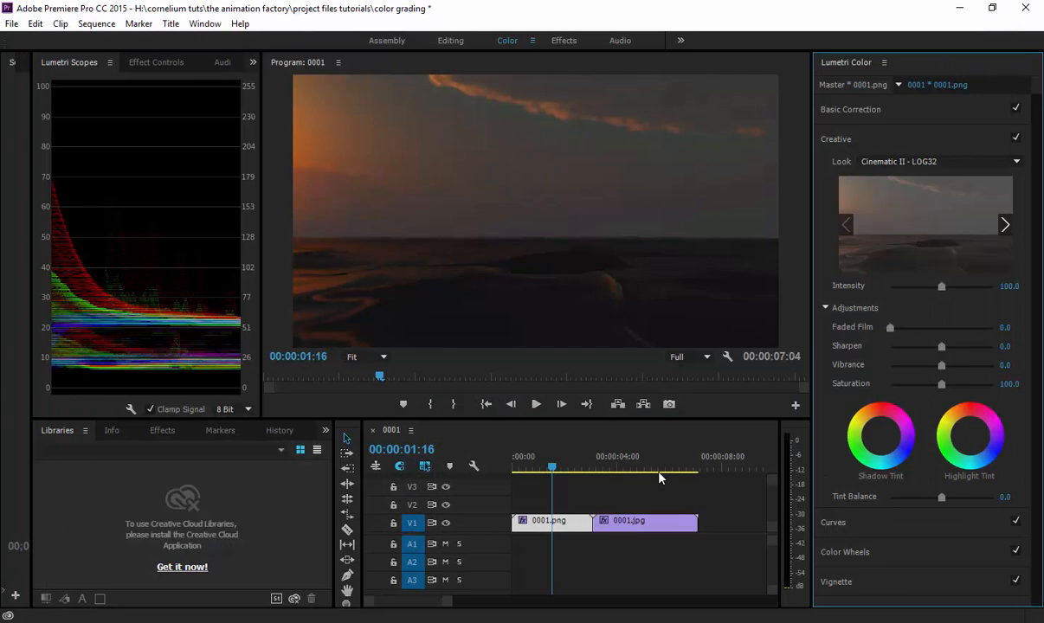
{"action": "left_click", "coordinate": [557, 467]}
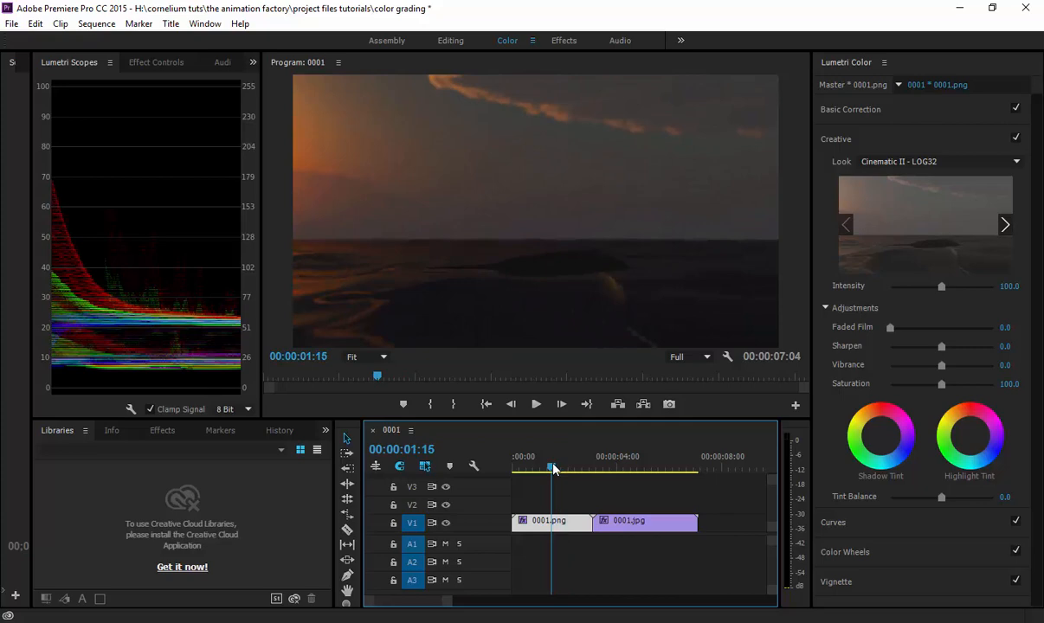
Browse for and load Cinematic III - LOG32.cube, replacing Cinematic II as the look
{"action": "left_click", "coordinate": [938, 161]}
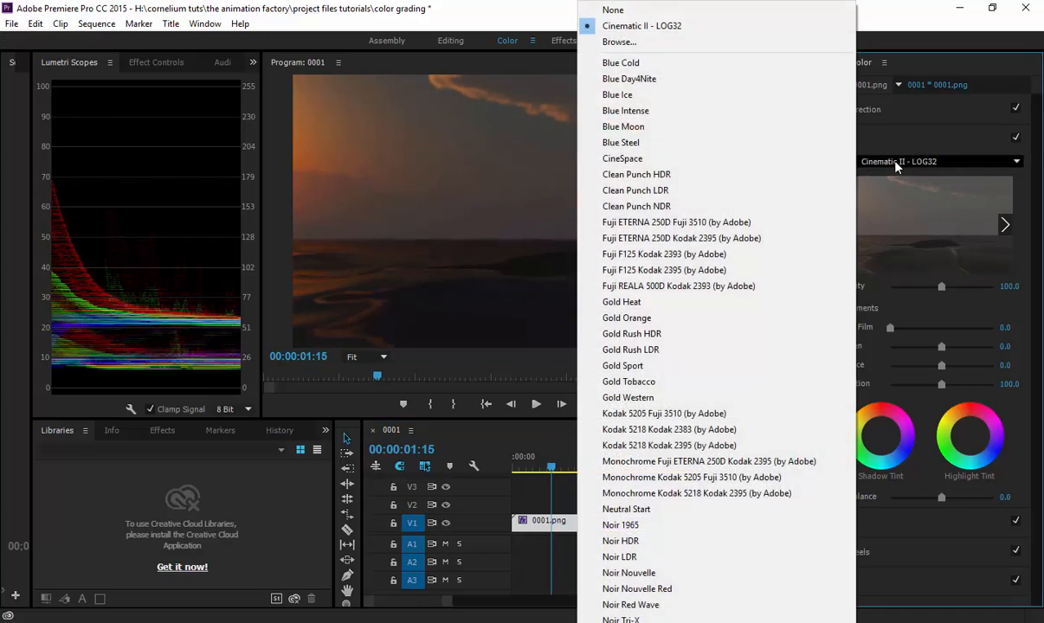
{"action": "left_click", "coordinate": [620, 41]}
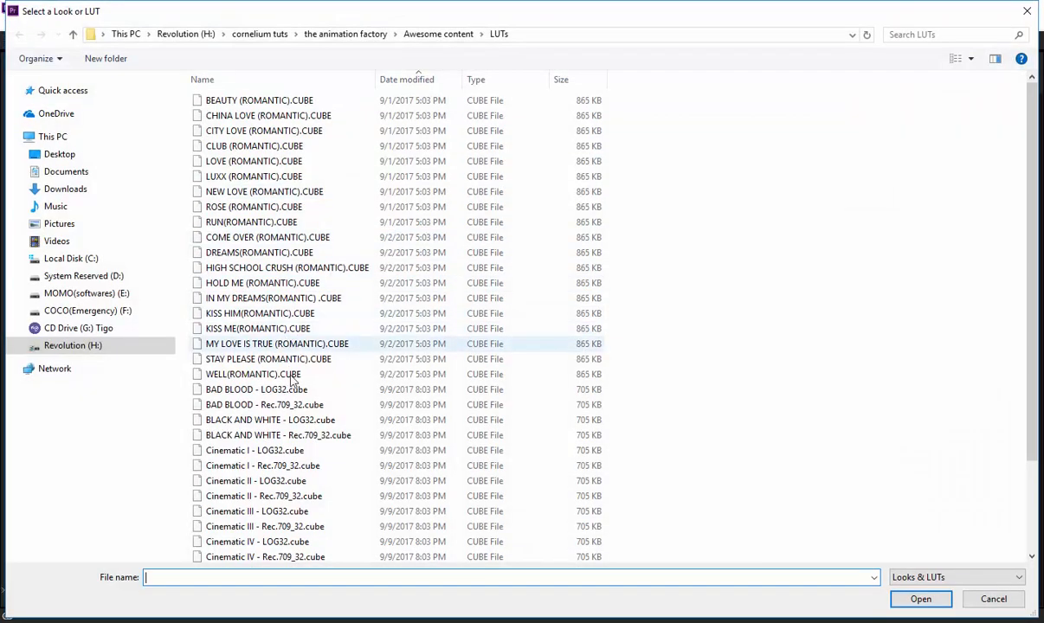
{"action": "scroll", "scroll_direction": "down", "scroll_amount": 3}
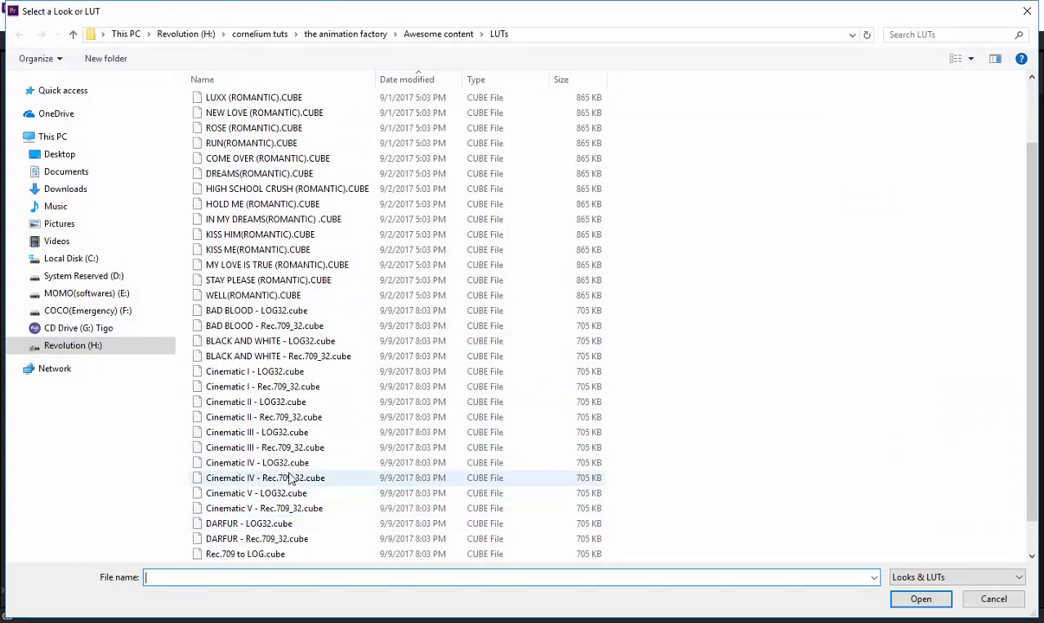
{"action": "left_click", "coordinate": [256, 433]}
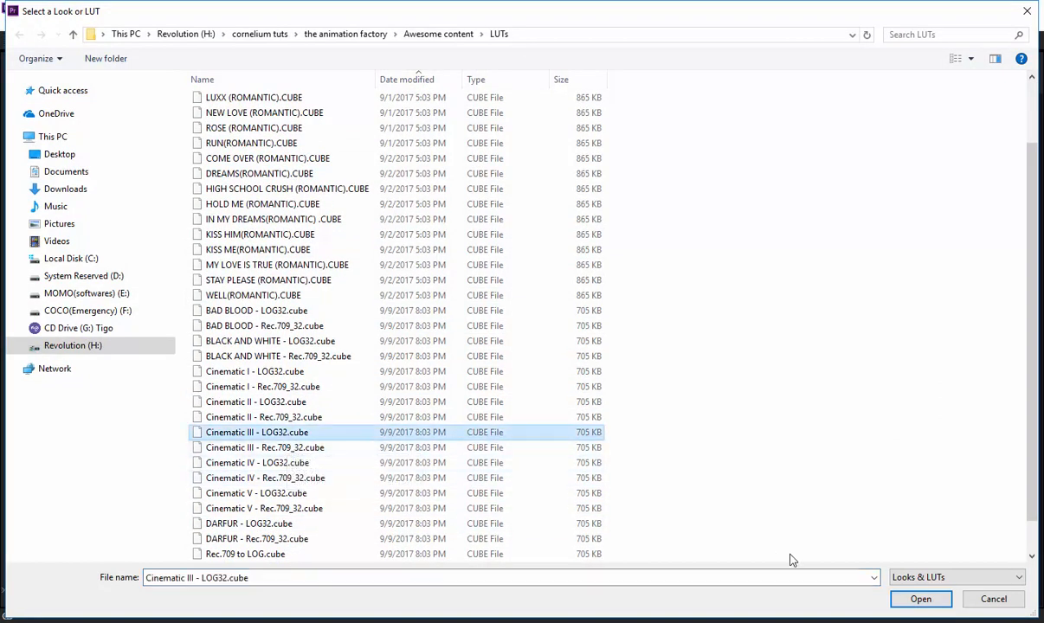
{"action": "left_click", "coordinate": [921, 599]}
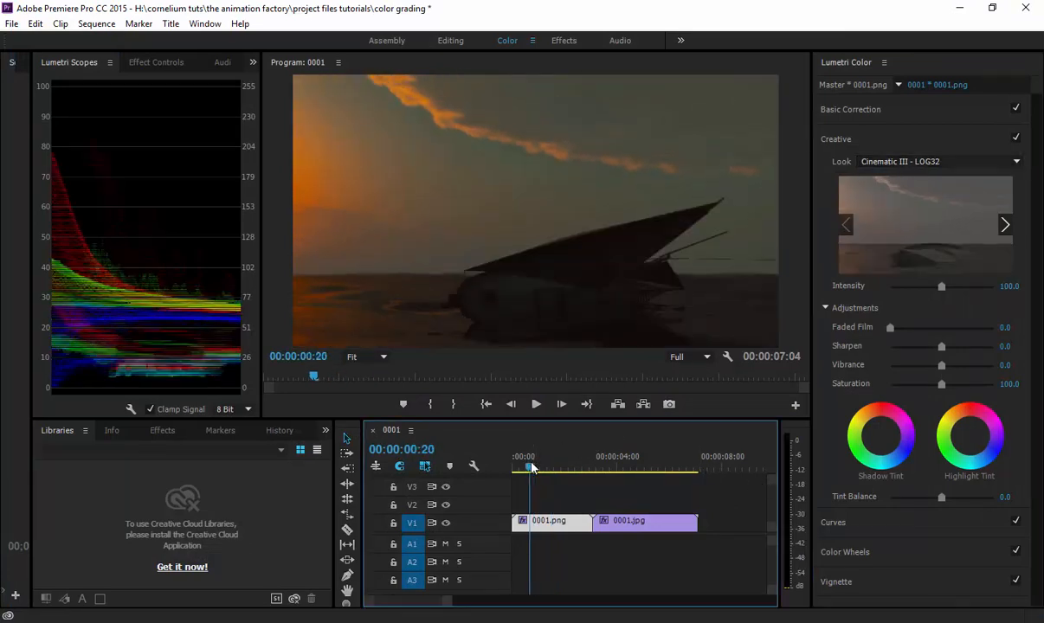
Move the playhead back to 00:00:00:11 so the whole sailing ship shows
{"action": "left_click_drag", "start_coordinate": [530, 468], "coordinate": [521, 467]}
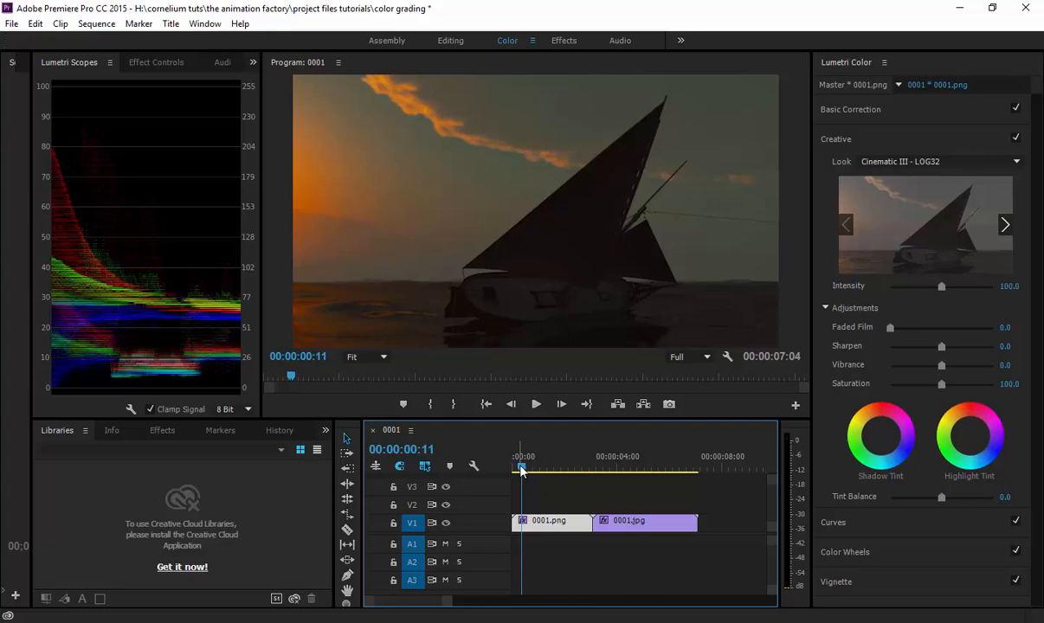
{"action": "mouse_move", "coordinate": [849, 232]}
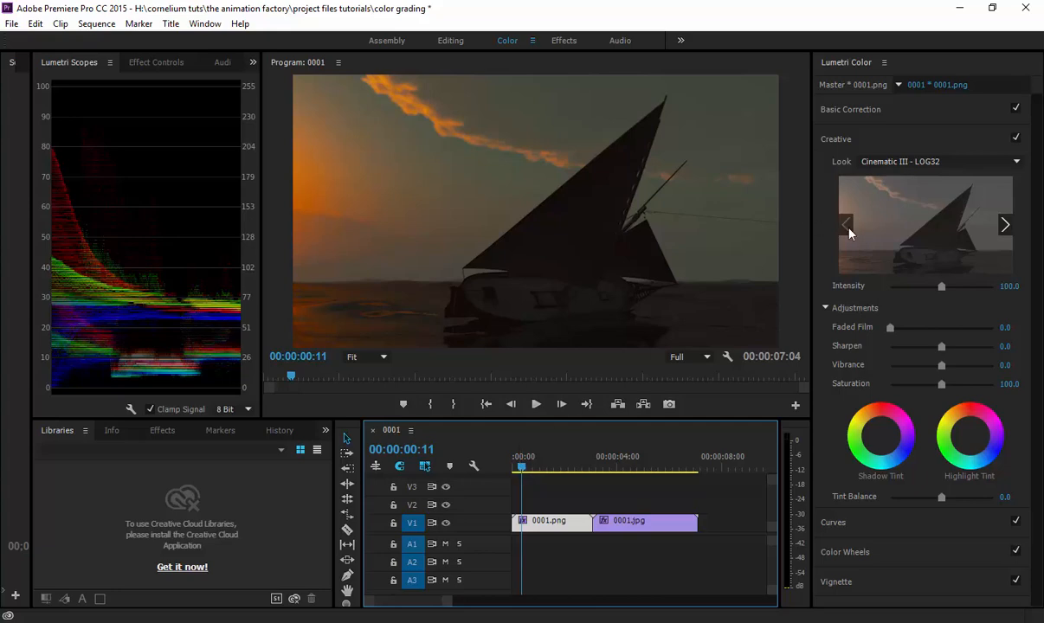
{"action": "mouse_move", "coordinate": [931, 295]}
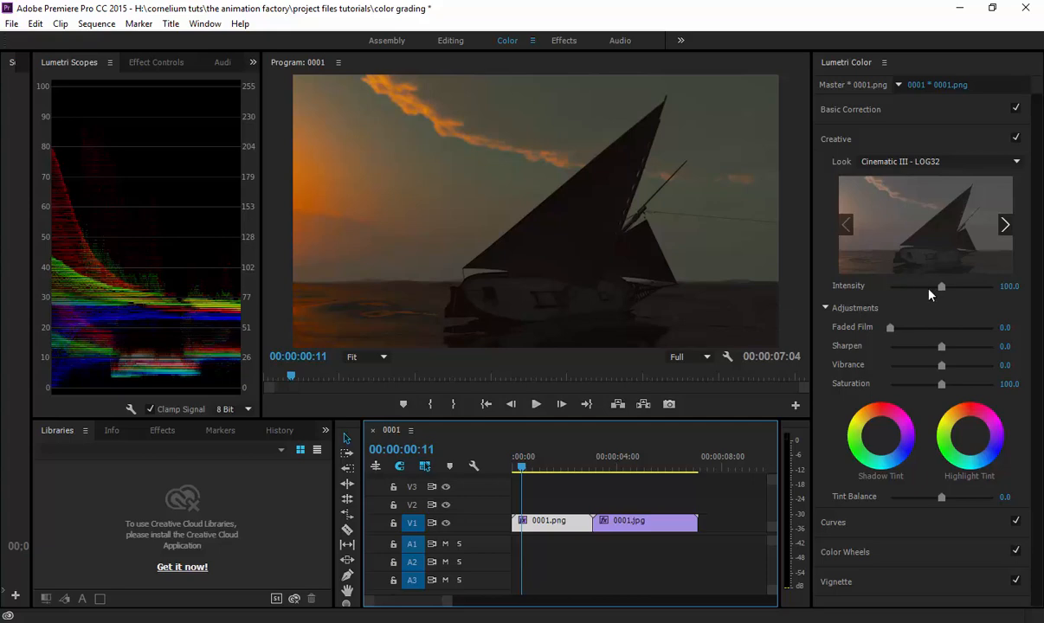
Sweep the look's Intensity slider from faint to maximum, settling it around 84
{"action": "left_click_drag", "start_coordinate": [942, 287], "coordinate": [924, 287]}
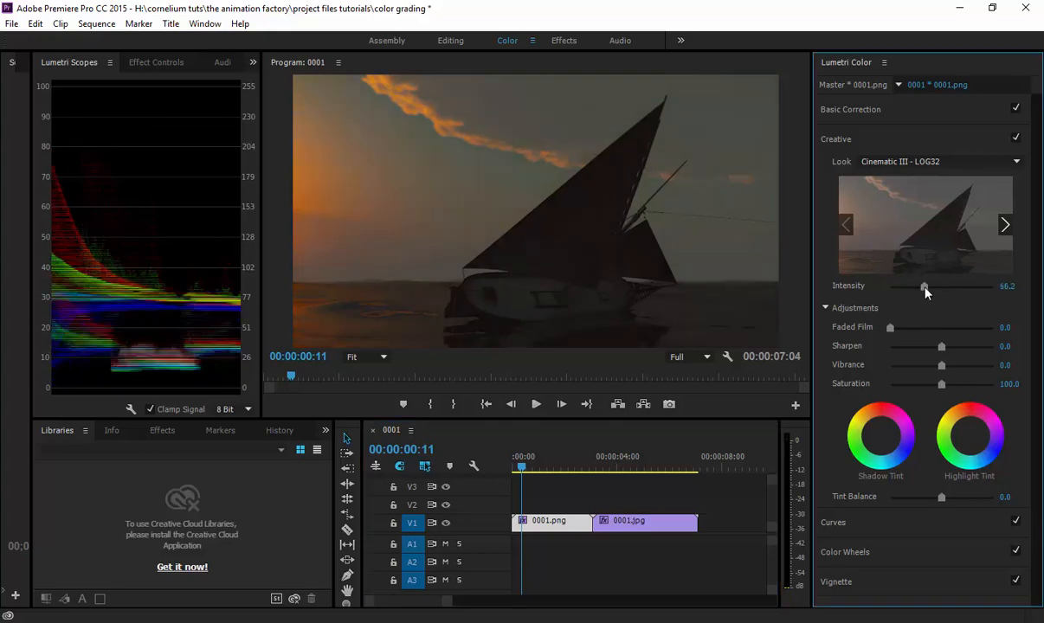
{"action": "left_click_drag", "start_coordinate": [925, 288], "coordinate": [903, 287]}
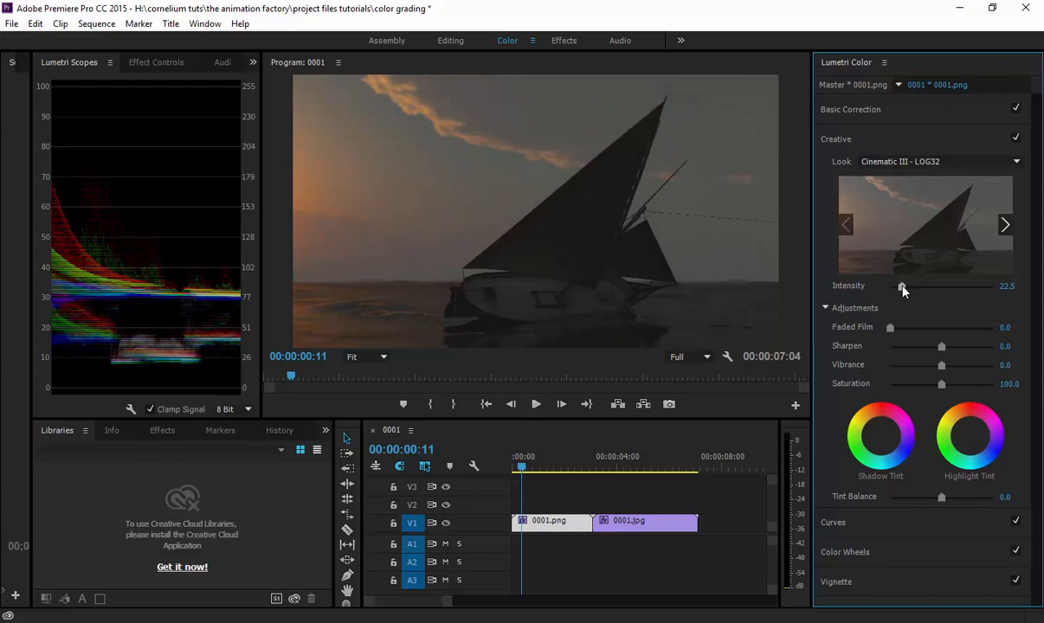
{"action": "left_click_drag", "start_coordinate": [903, 285], "coordinate": [934, 286]}
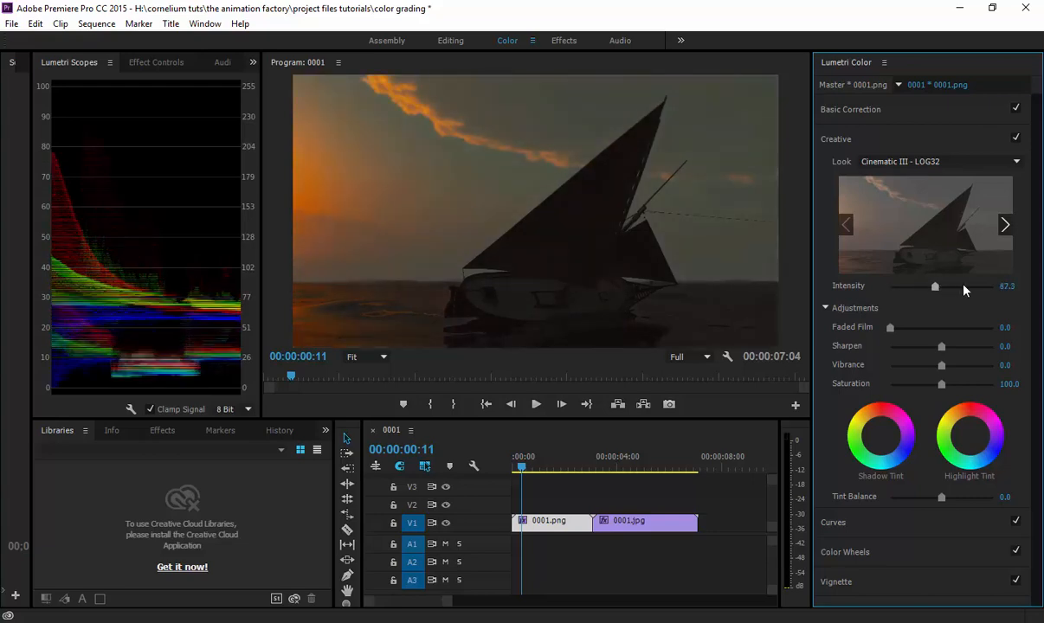
{"action": "left_click_drag", "start_coordinate": [935, 285], "coordinate": [993, 286]}
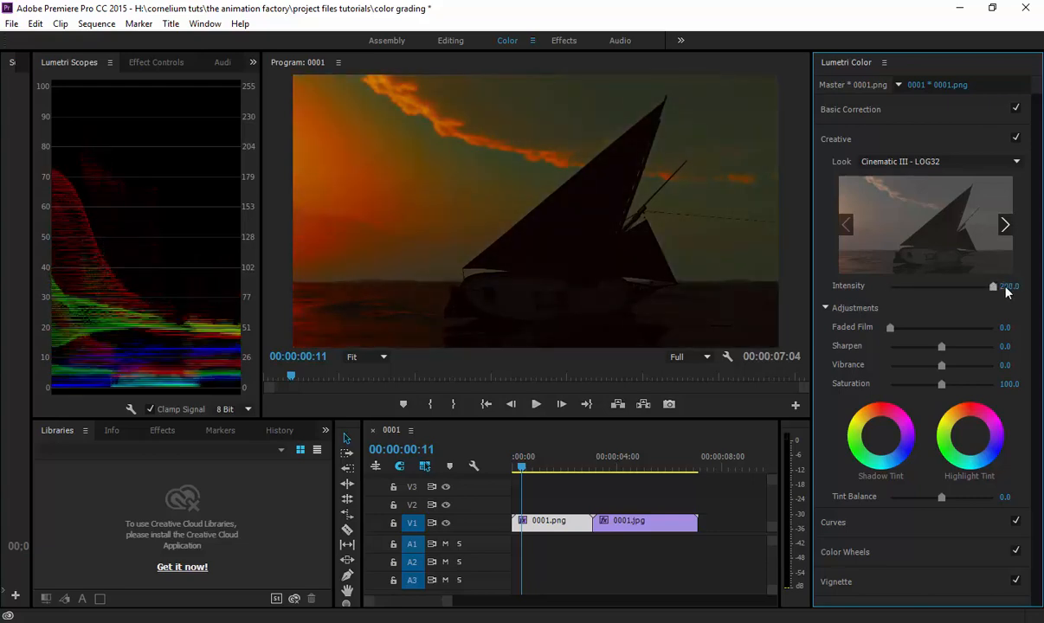
{"action": "left_click_drag", "start_coordinate": [1003, 286], "coordinate": [980, 286]}
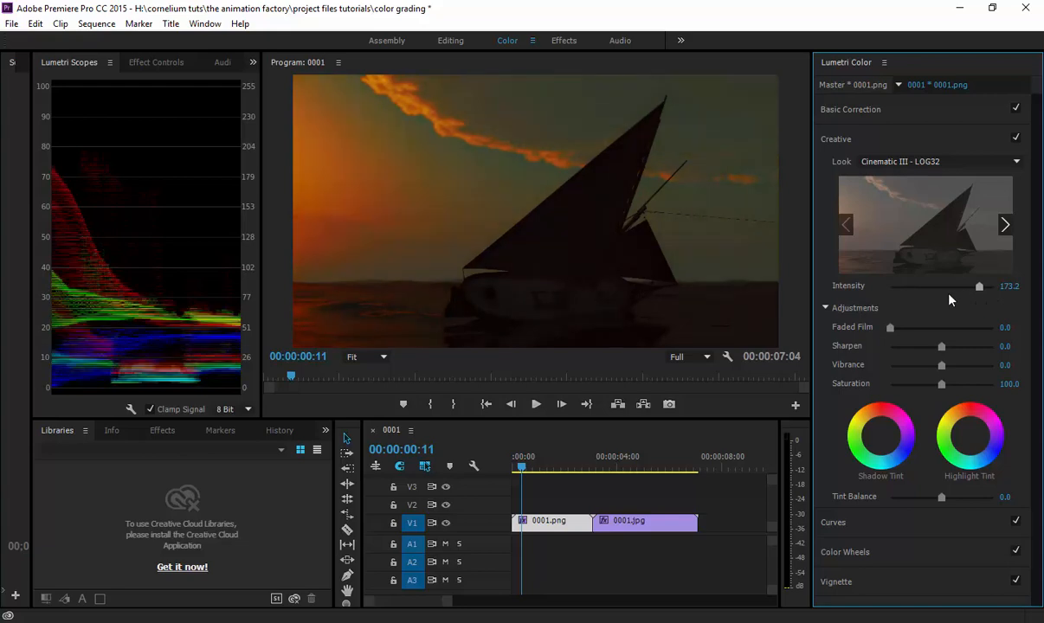
{"action": "left_click_drag", "start_coordinate": [980, 286], "coordinate": [933, 285]}
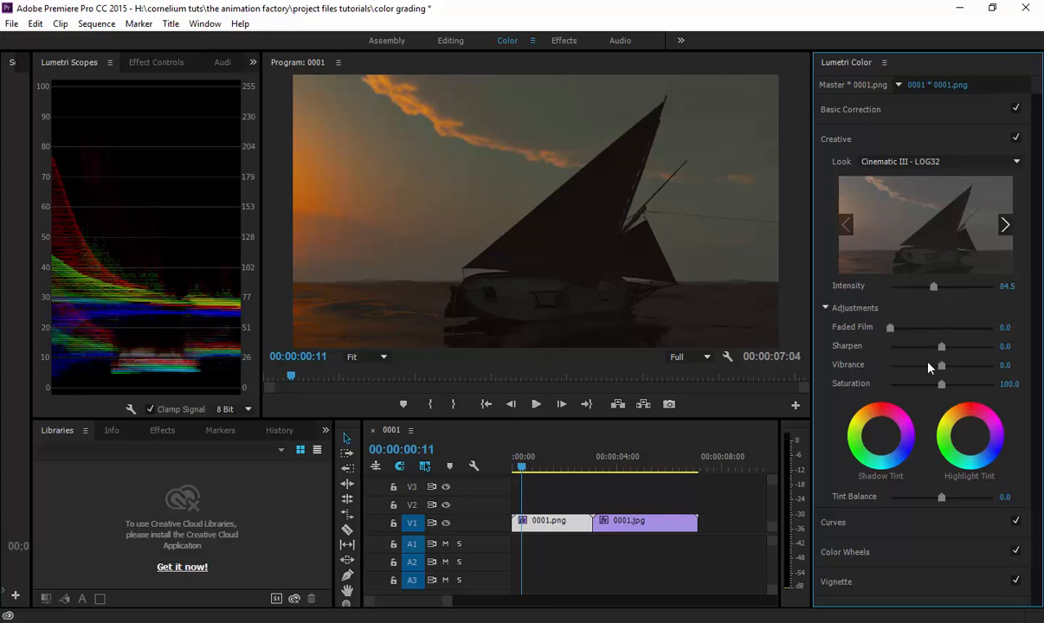
{"action": "mouse_move", "coordinate": [919, 357]}
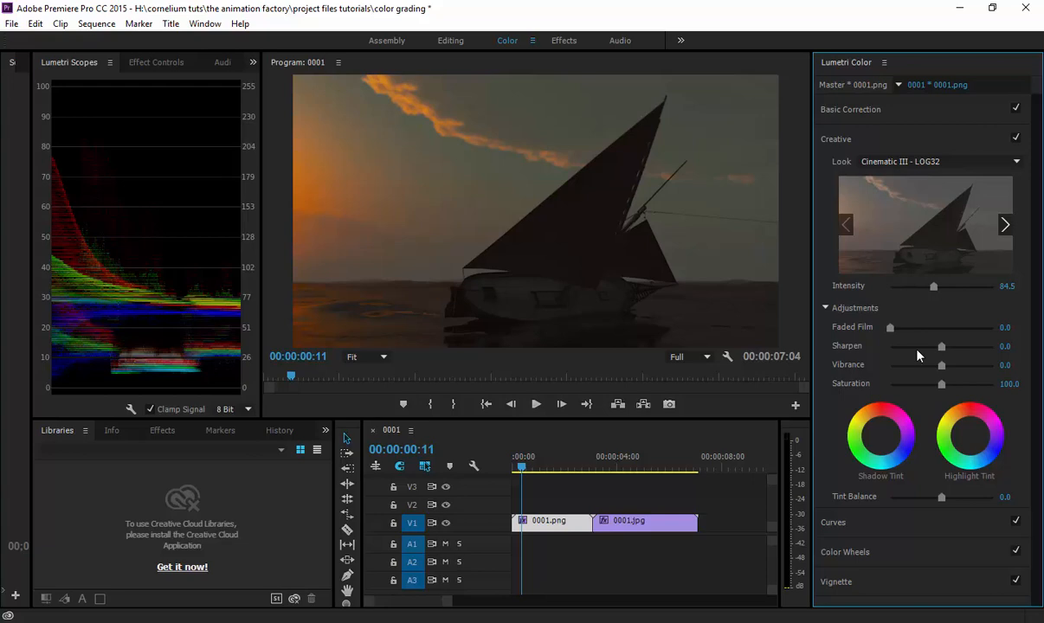
{"action": "mouse_move", "coordinate": [800, 504]}
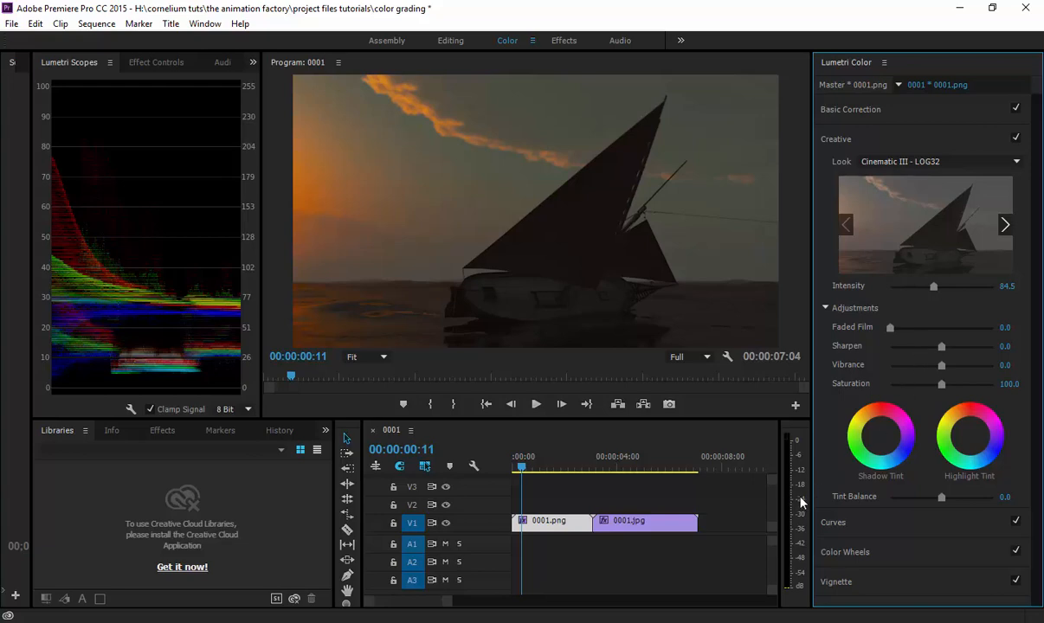
{"action": "mouse_move", "coordinate": [835, 491]}
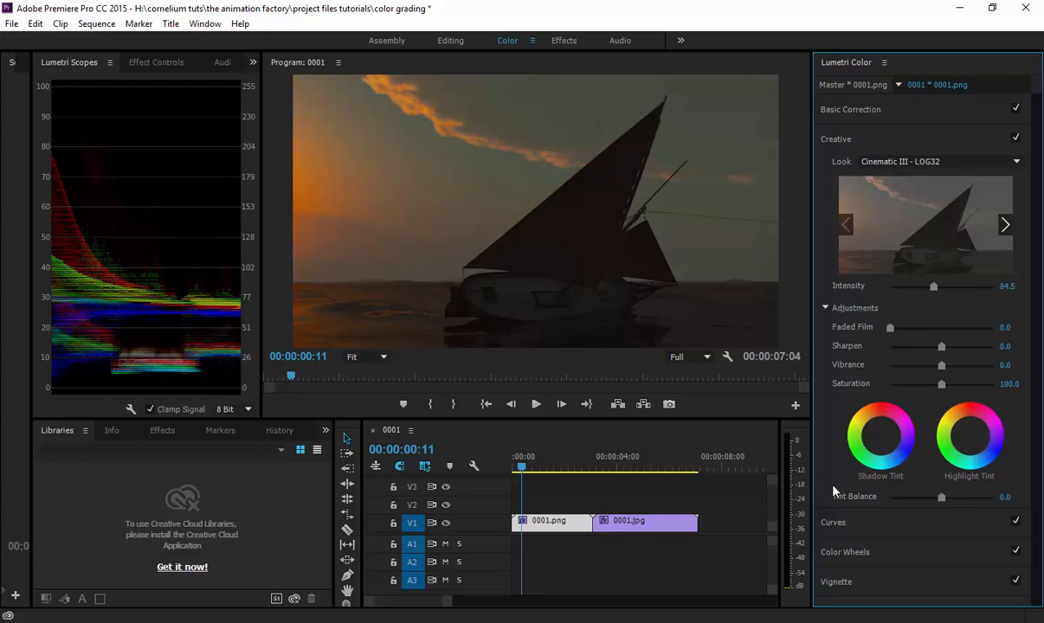